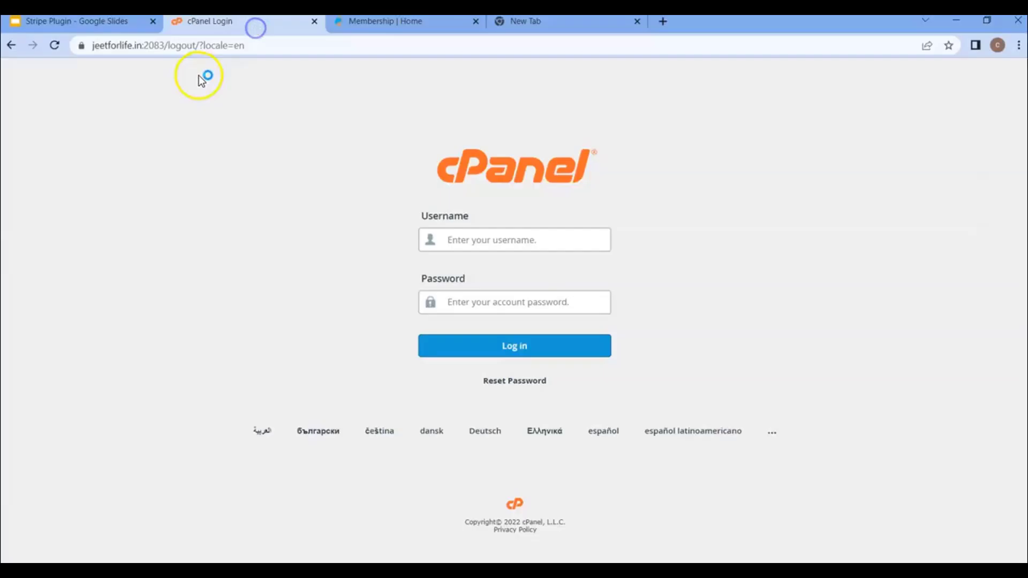
Log in to the cPanel hosting account with the username and password
{"action": "left_click", "coordinate": [164, 45]}
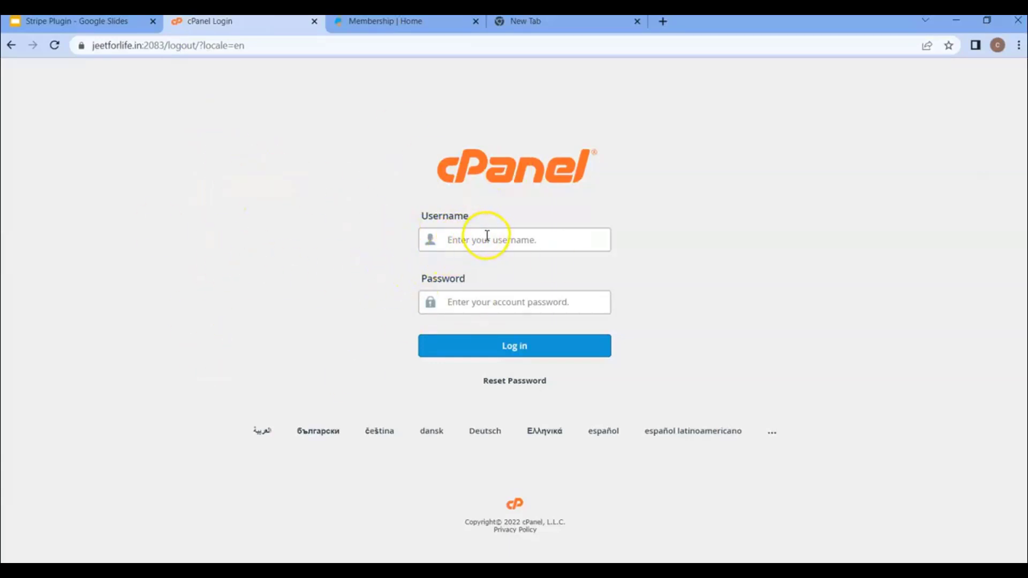
{"action": "mouse_move", "coordinate": [126, 402]}
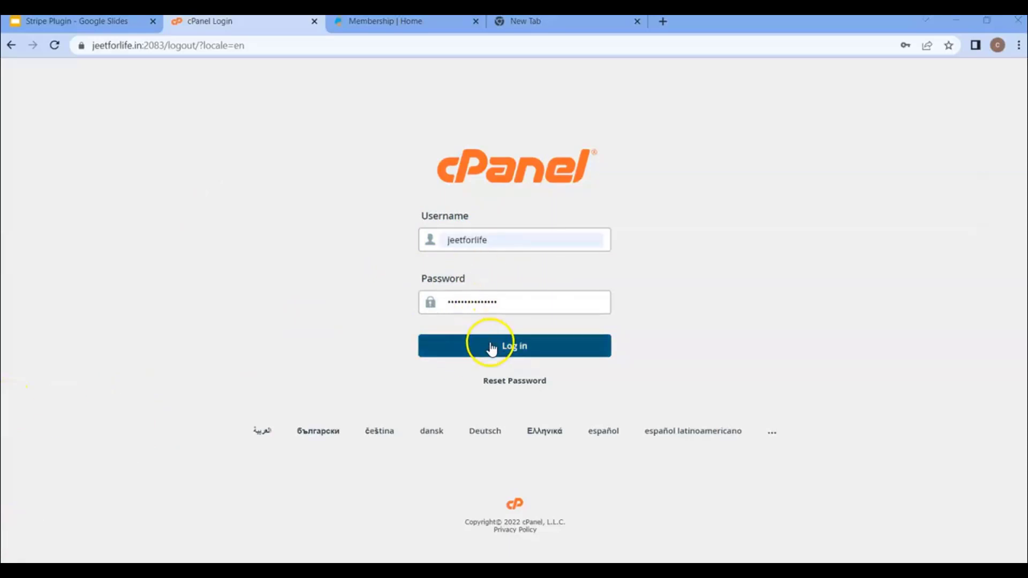
{"action": "left_click", "coordinate": [514, 346]}
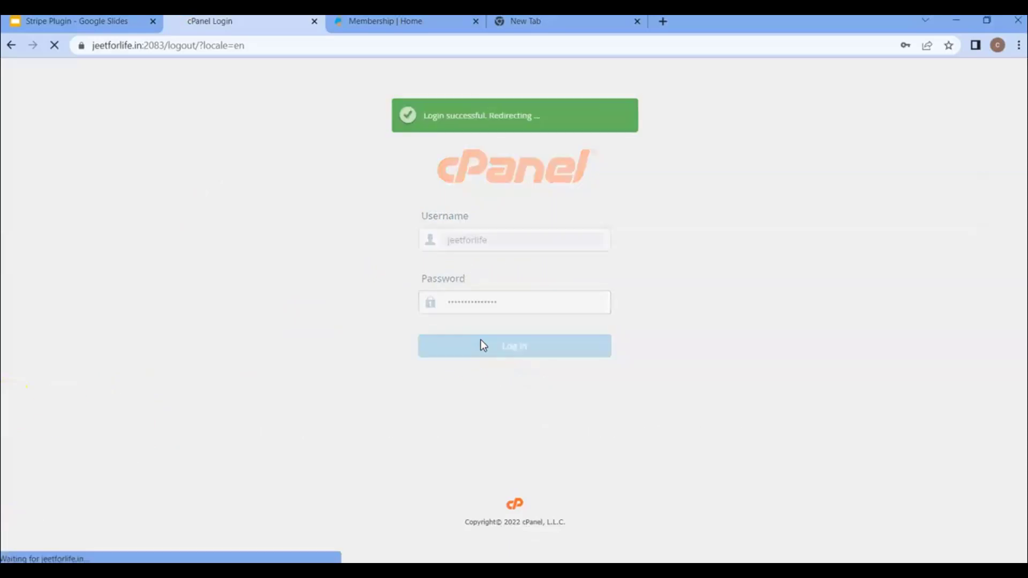
{"action": "left_click", "coordinate": [514, 346]}
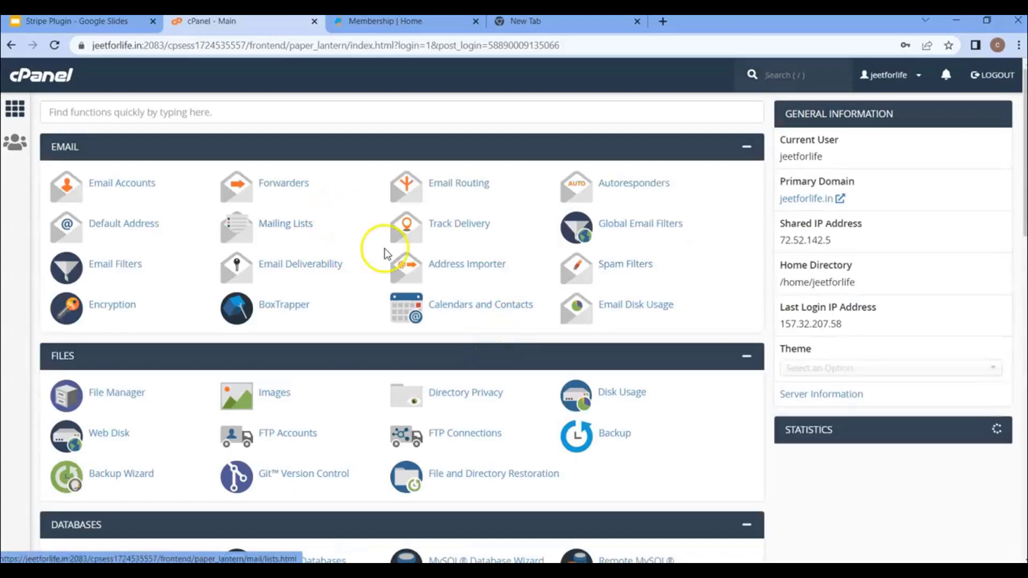
{"action": "scroll", "scroll_direction": "down", "scroll_amount": 3}
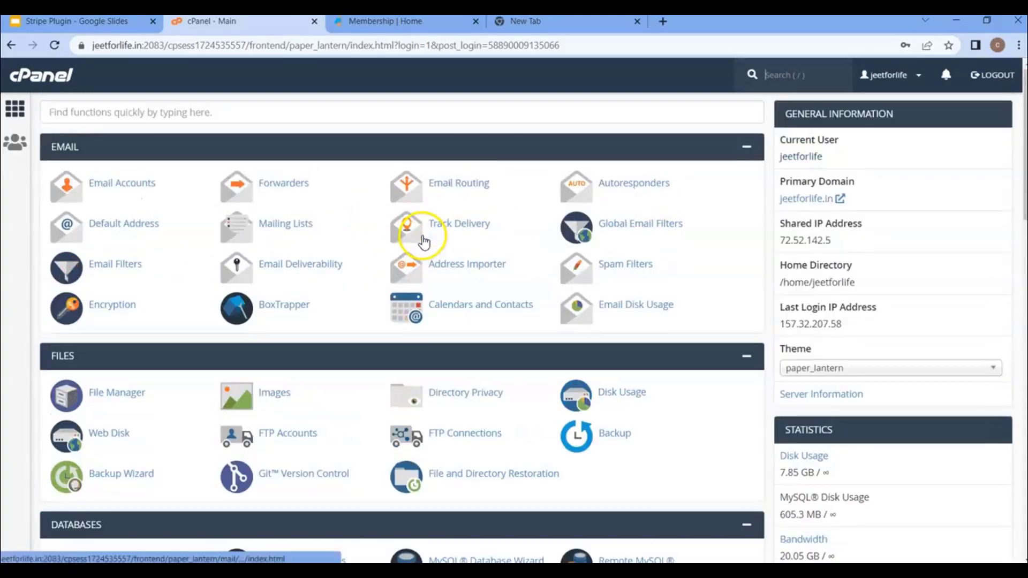
{"action": "scroll", "scroll_direction": "down", "scroll_amount": 3}
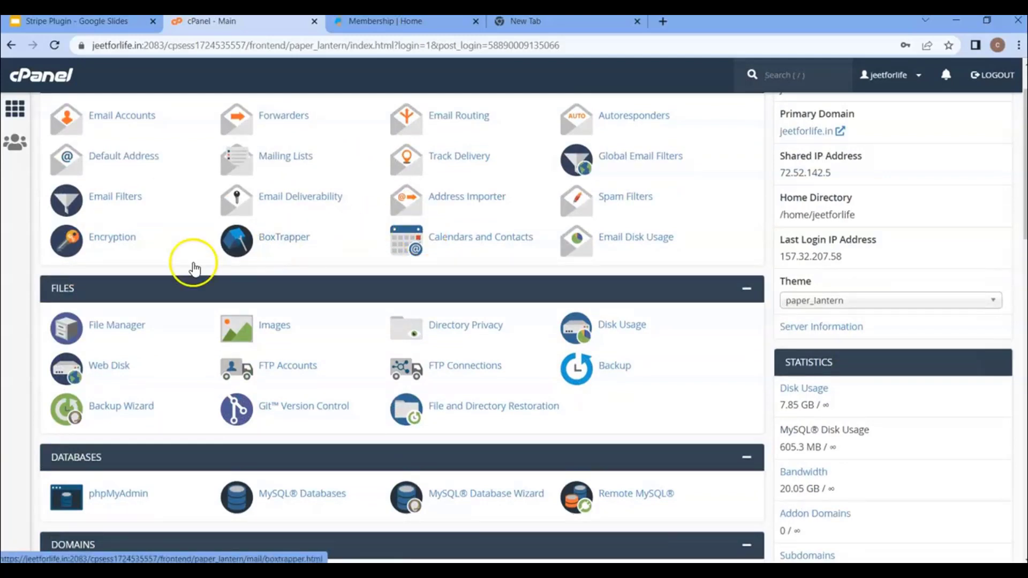
{"action": "mouse_move", "coordinate": [180, 289]}
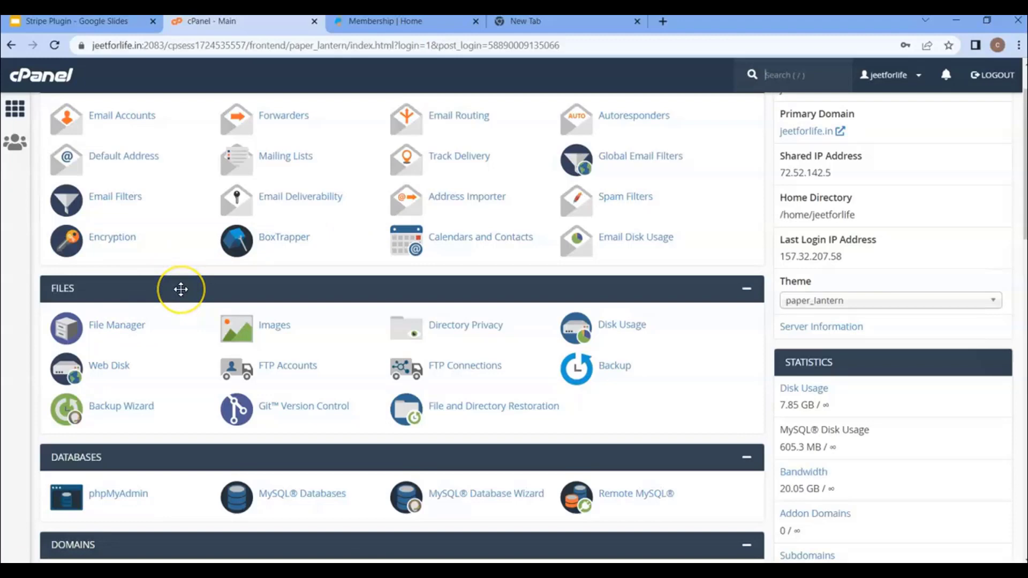
{"action": "mouse_move", "coordinate": [171, 290]}
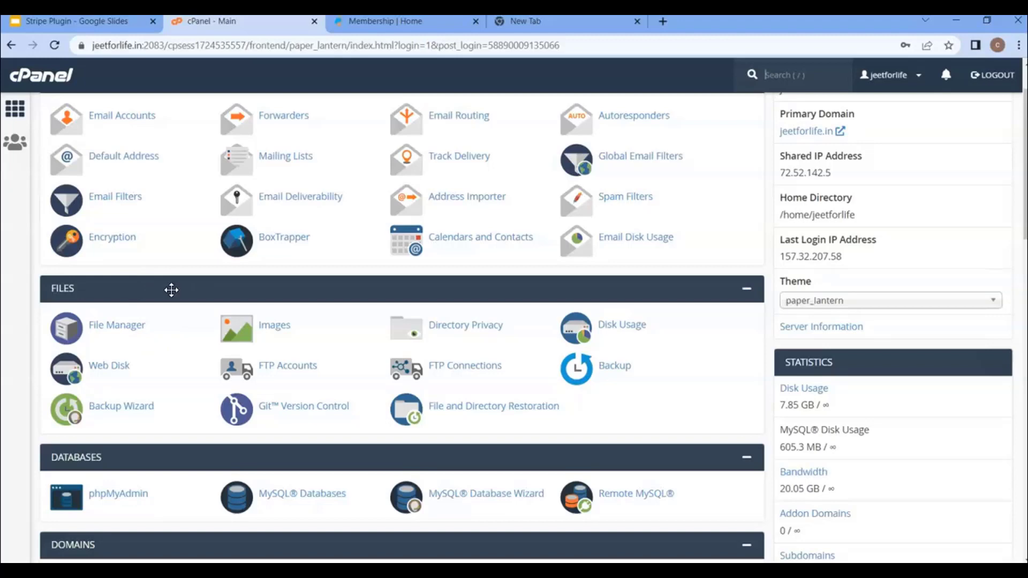
{"action": "mouse_move", "coordinate": [151, 320]}
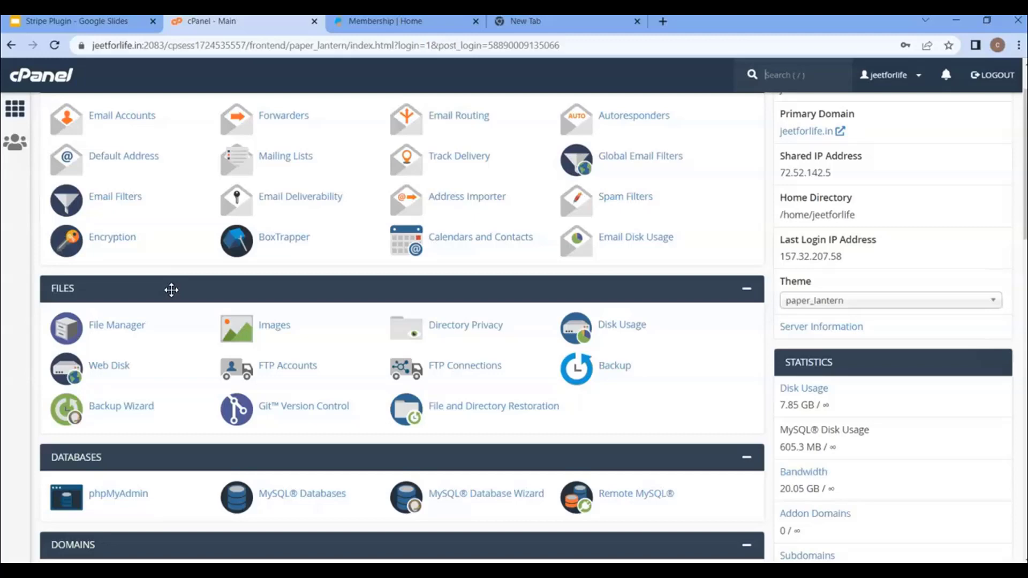
{"action": "left_click", "coordinate": [393, 21]}
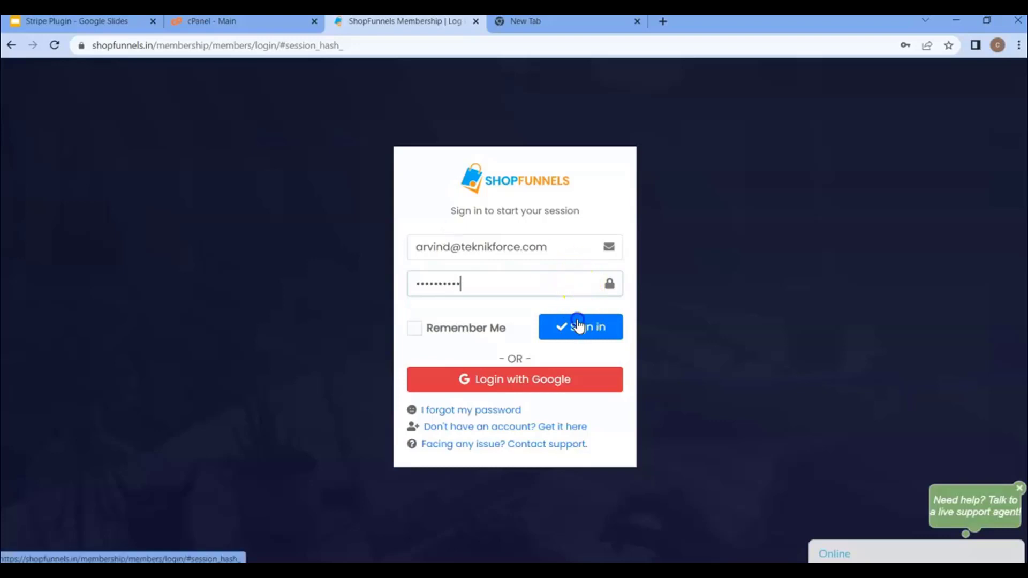
Sign in to the ShopFunnels member area and go to cPanel 1-Click Install
{"action": "left_click", "coordinate": [580, 327]}
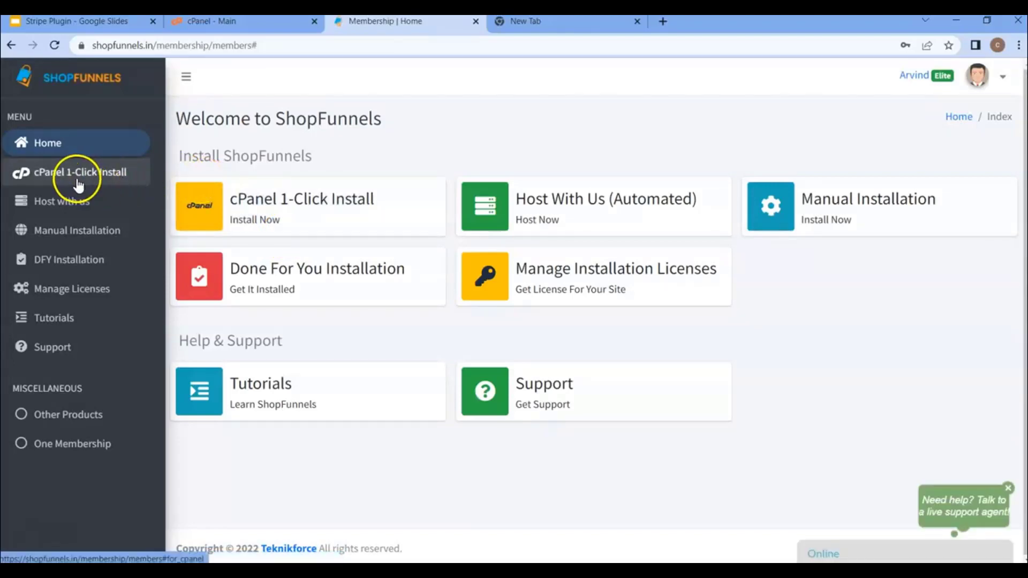
{"action": "left_click", "coordinate": [77, 172]}
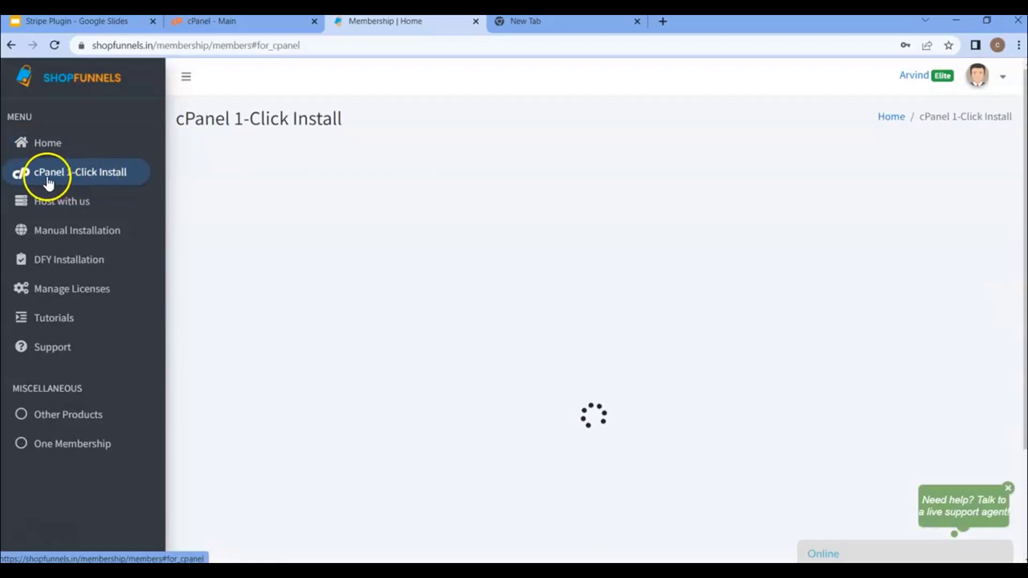
{"action": "mouse_move", "coordinate": [426, 307]}
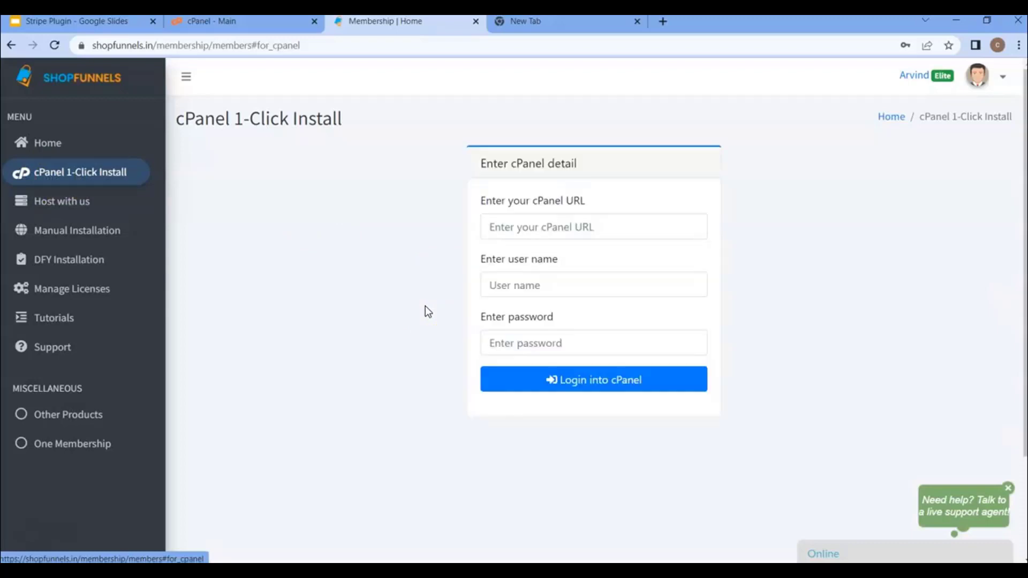
{"action": "left_click", "coordinate": [592, 226]}
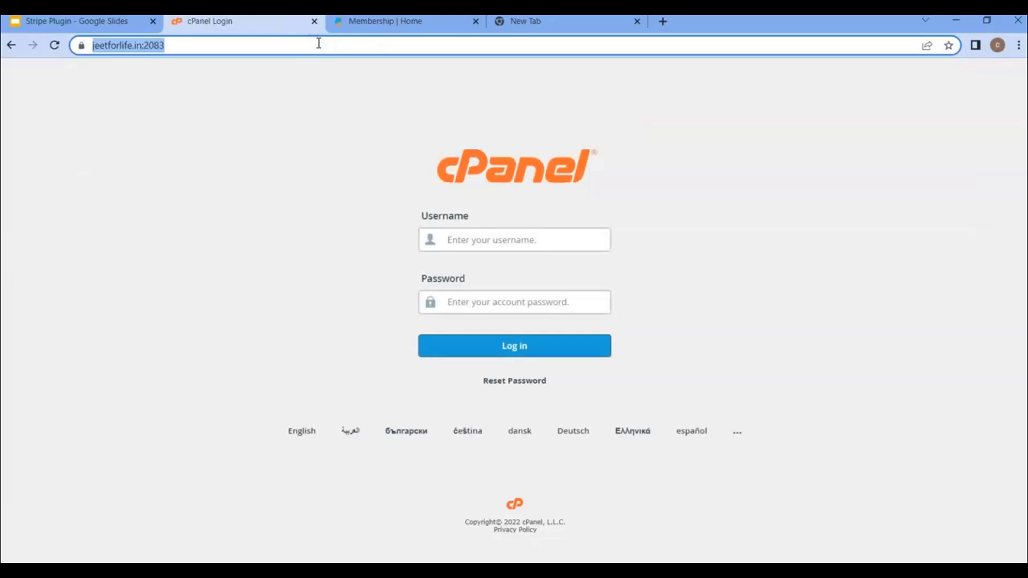
{"action": "left_click", "coordinate": [380, 21]}
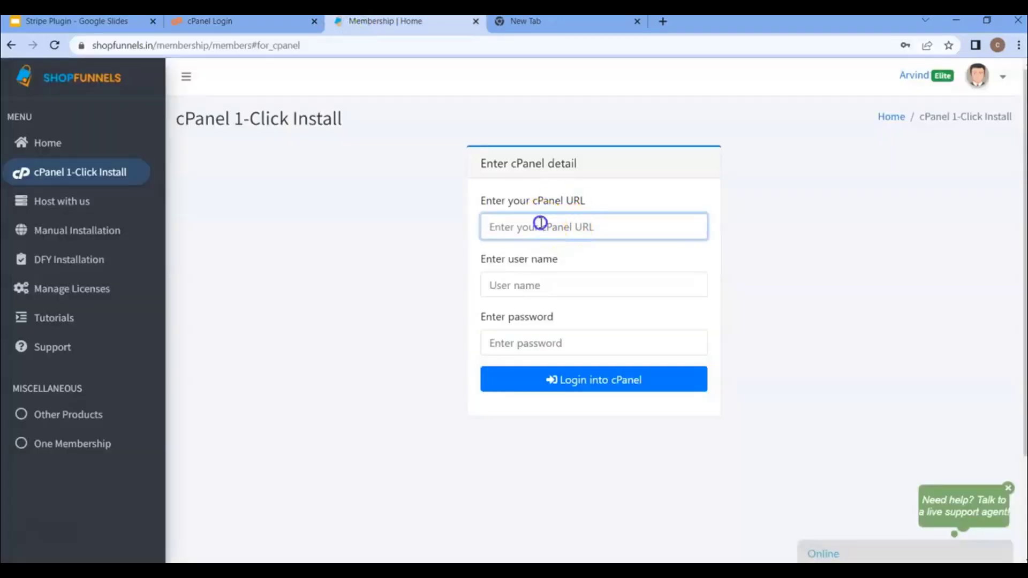
{"action": "type", "text": "https://jeetforlife.in:2083/"}
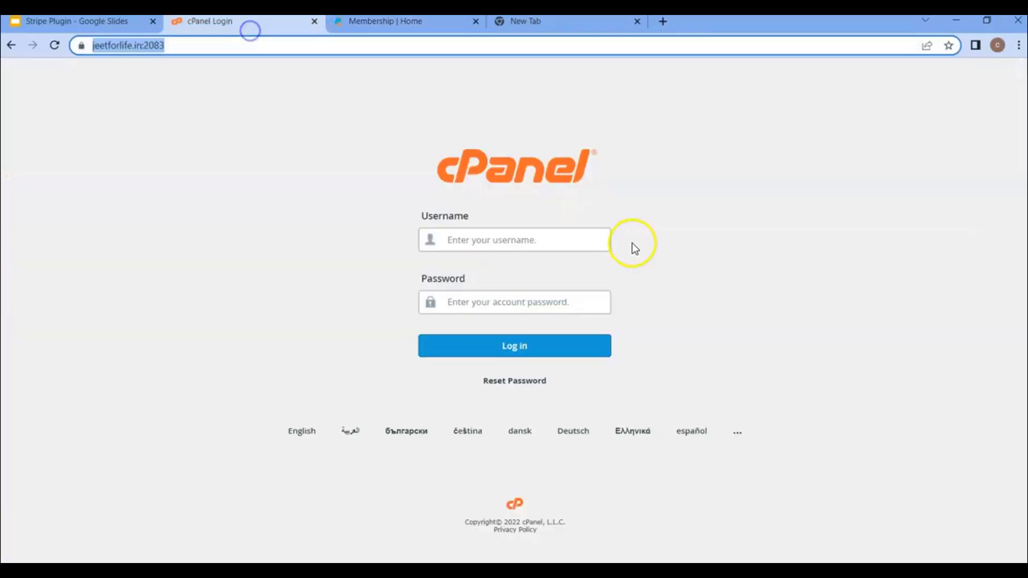
{"action": "type", "text": "jeetforlife"}
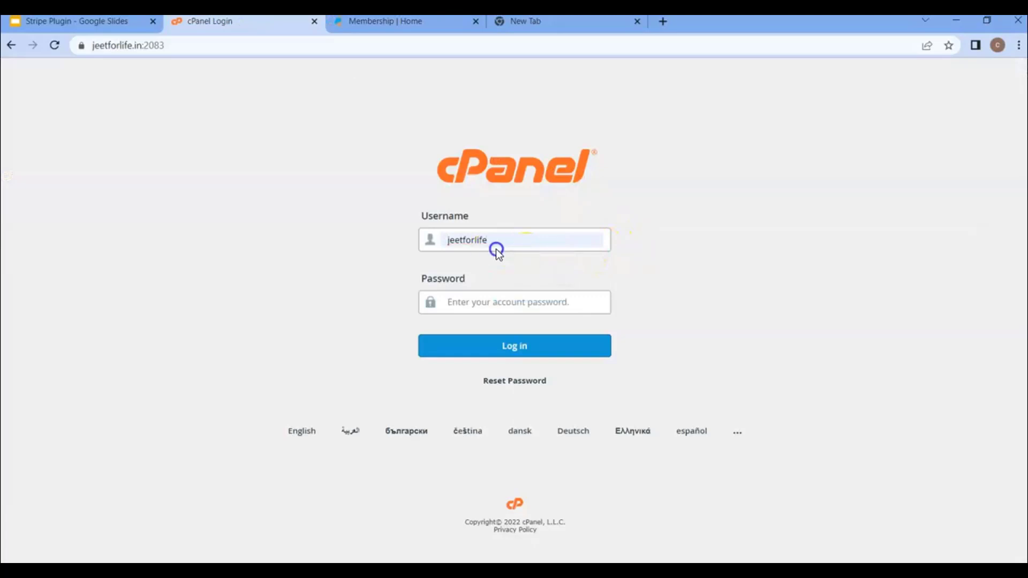
Copy the jeetforlife username from cPanel, enter it, and submit Login into cPanel
{"action": "double_click", "coordinate": [467, 240]}
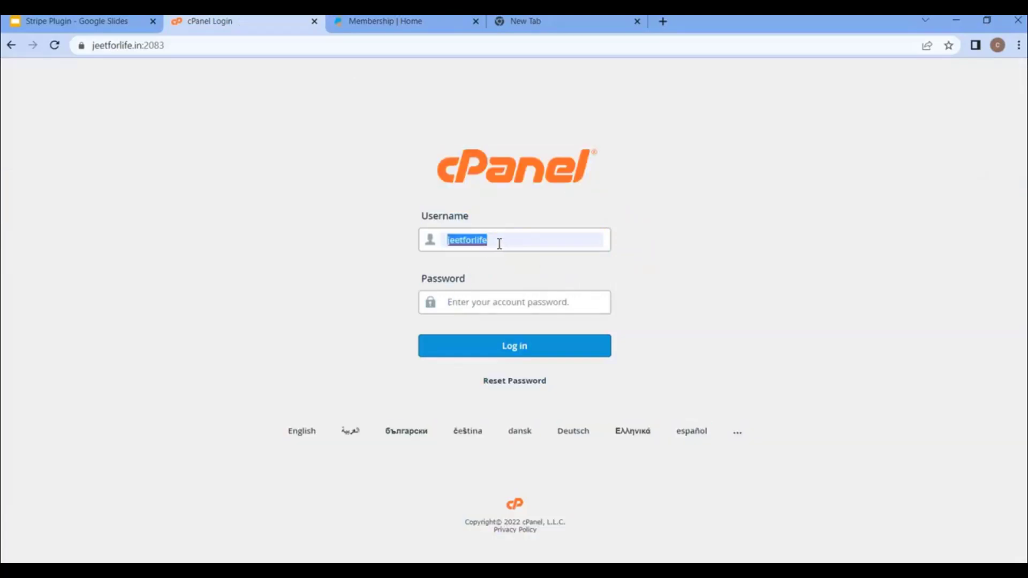
{"action": "left_click", "coordinate": [380, 22]}
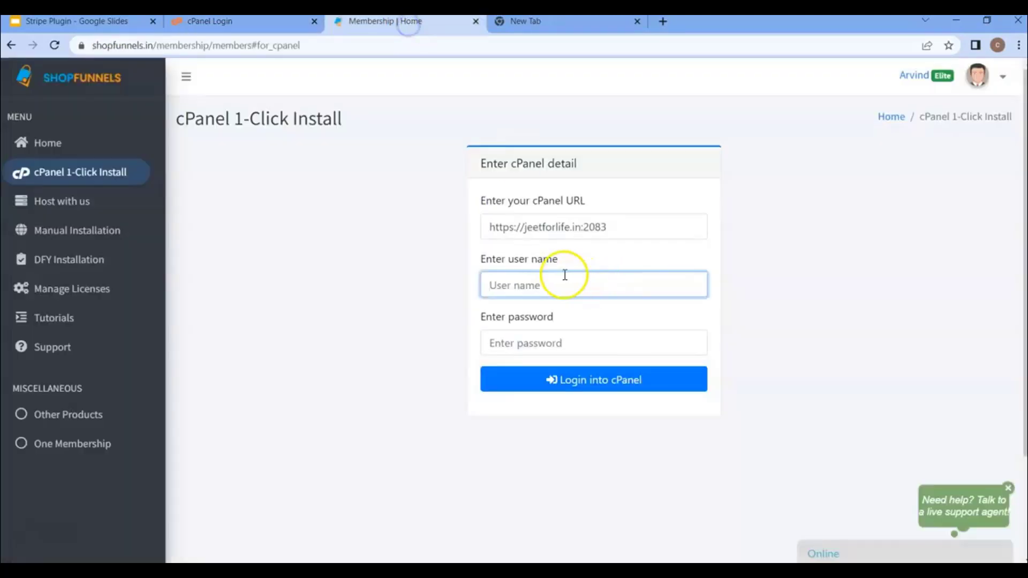
{"action": "type", "text": "jeetforlife"}
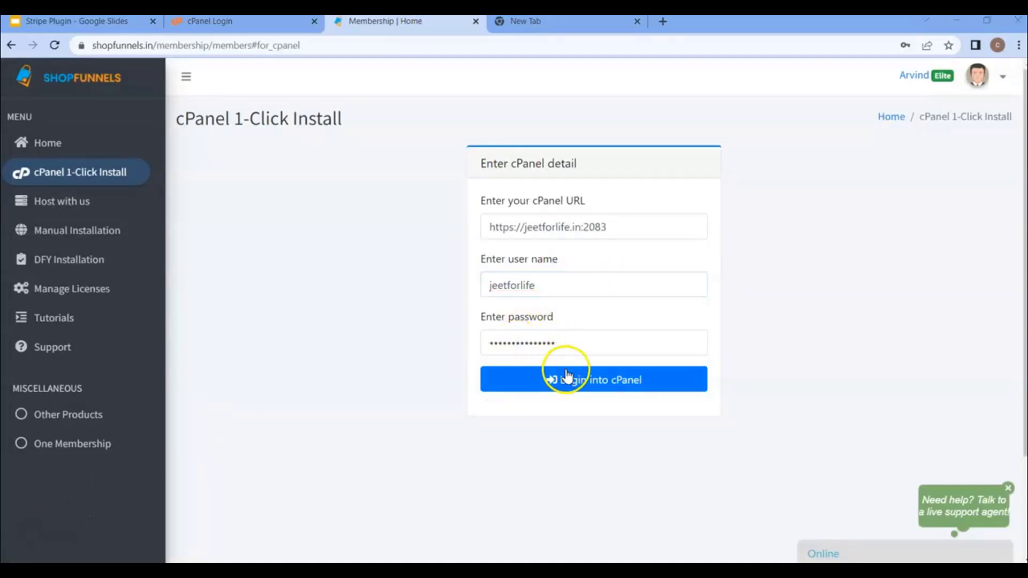
{"action": "left_click", "coordinate": [592, 379]}
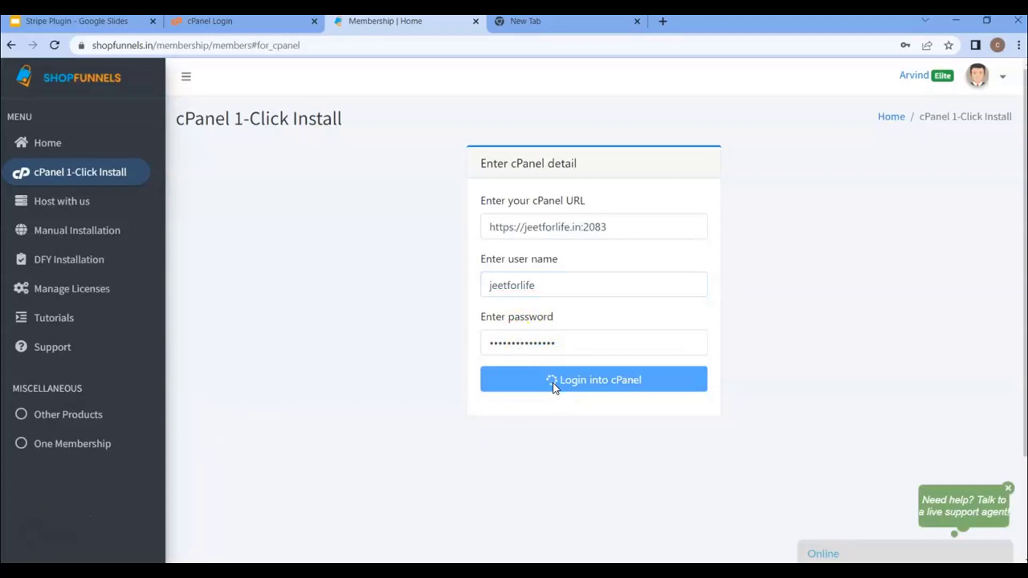
{"action": "left_click", "coordinate": [592, 379]}
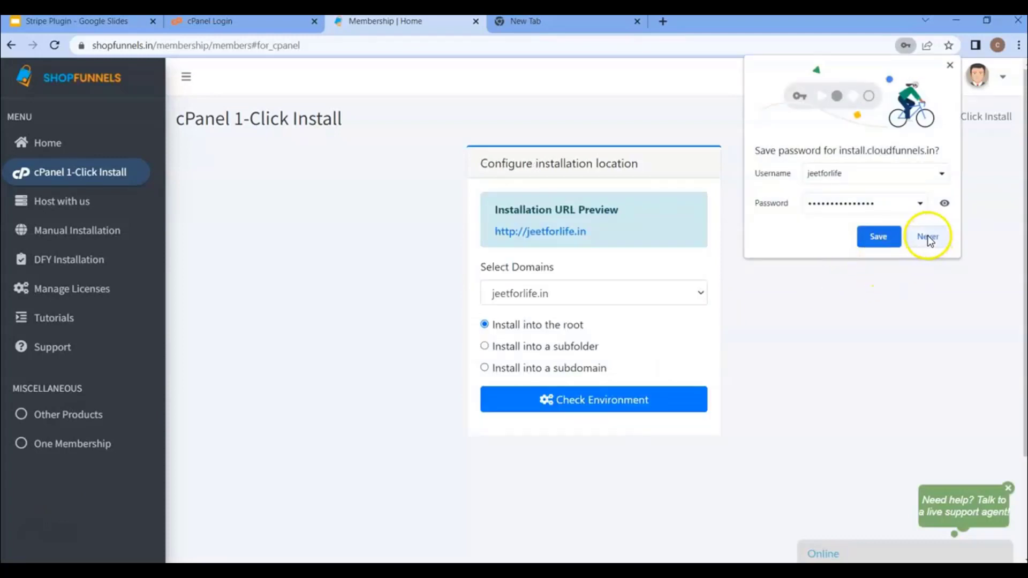
Decline Chrome's save-password prompt and open the jeetforlife.in installation preview link
{"action": "left_click", "coordinate": [927, 236]}
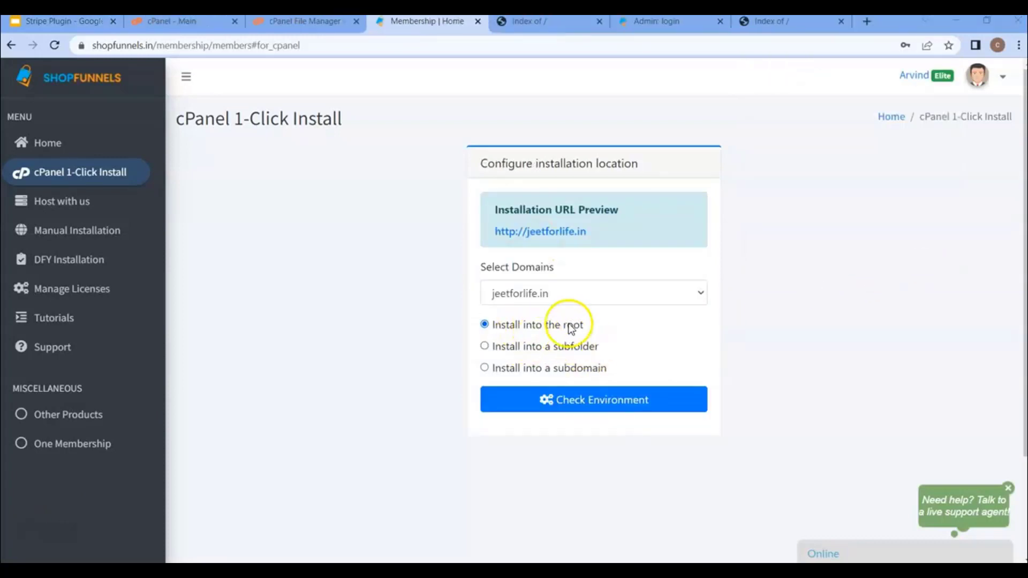
{"action": "mouse_move", "coordinate": [572, 352]}
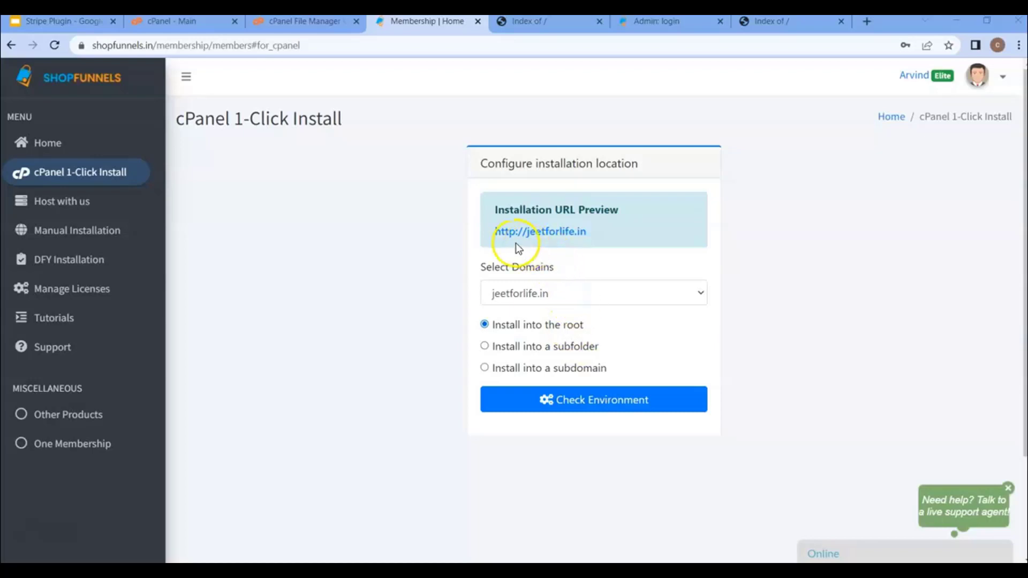
{"action": "double_click", "coordinate": [539, 231]}
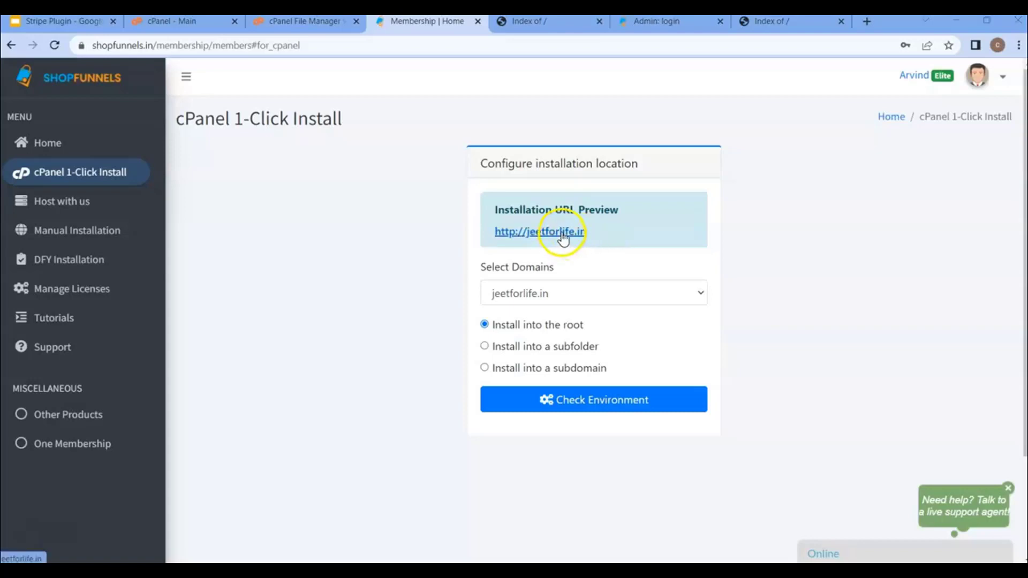
{"action": "left_click", "coordinate": [539, 231]}
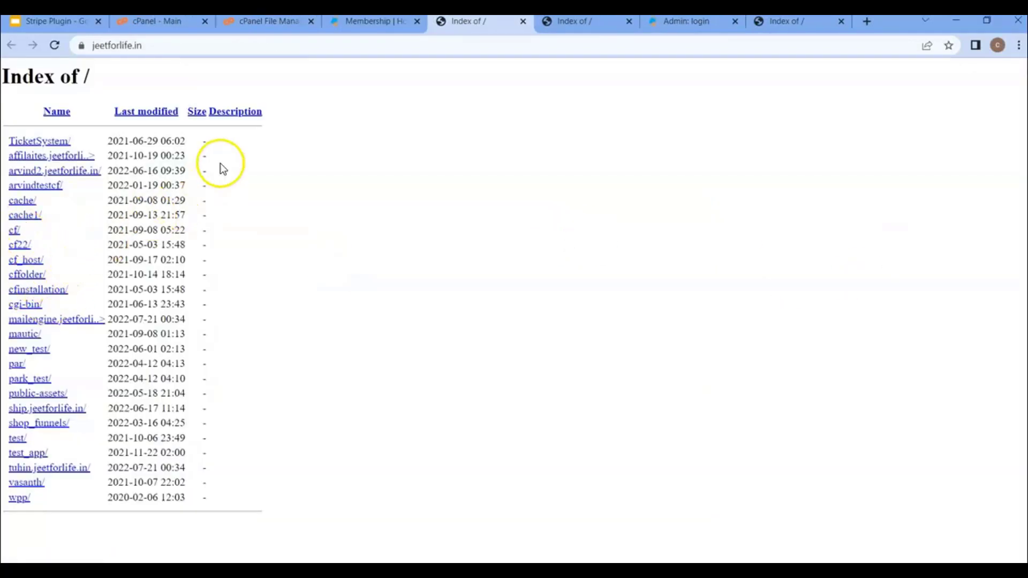
View the public_html folder in cPanel's File Manager to compare with the live site listing
{"action": "left_click", "coordinate": [158, 22]}
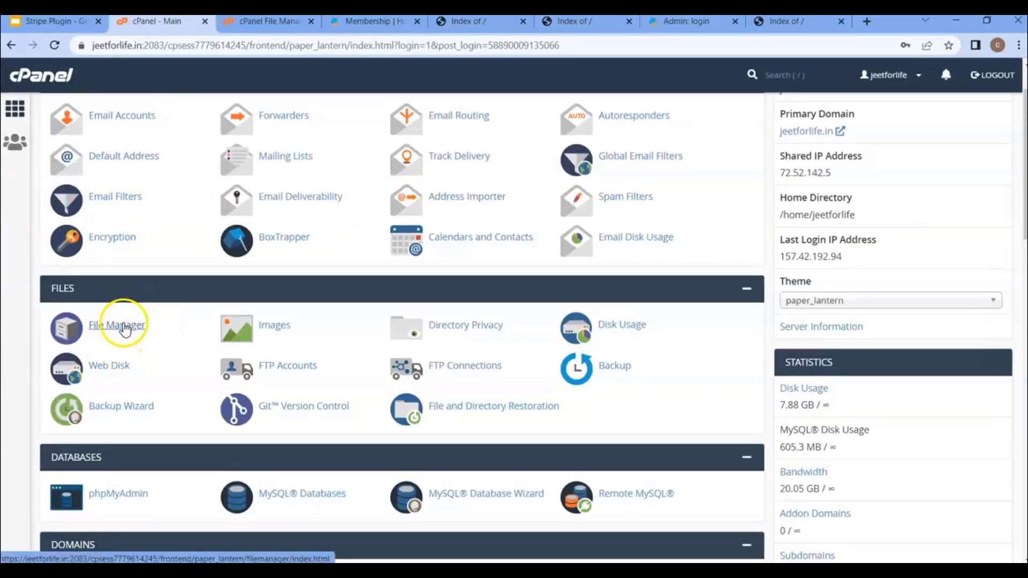
{"action": "left_click", "coordinate": [117, 325]}
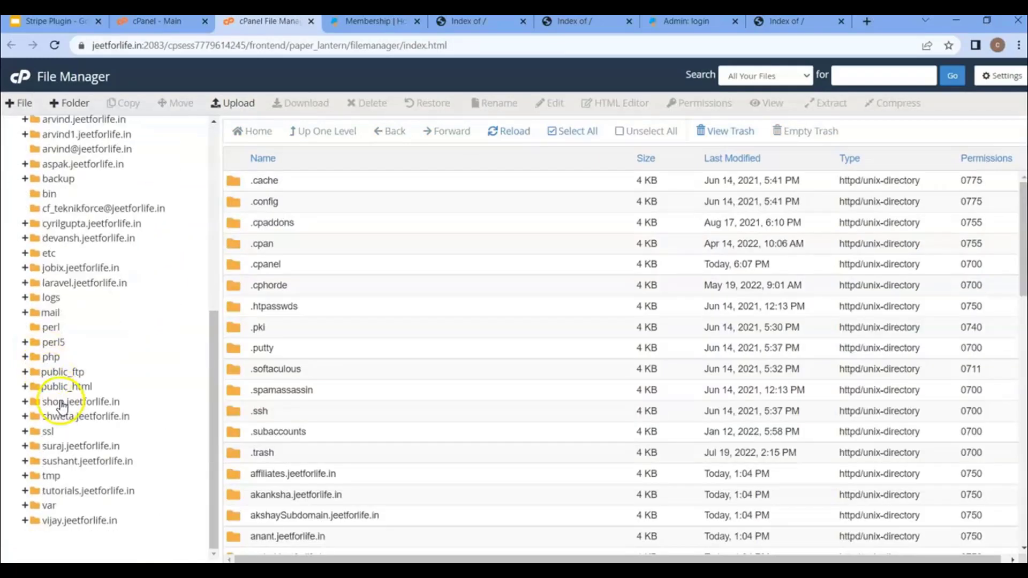
{"action": "left_click", "coordinate": [67, 387]}
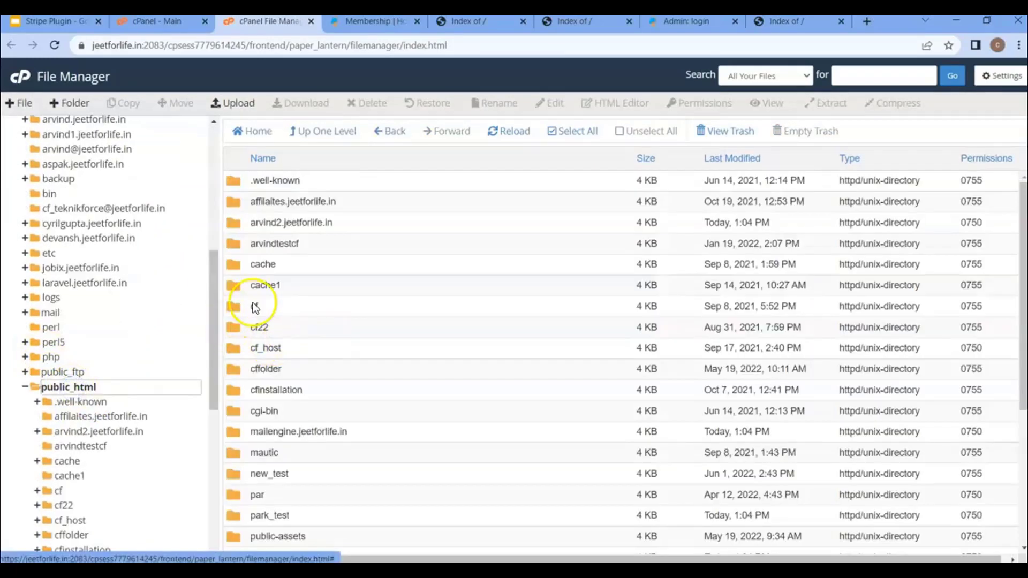
{"action": "scroll", "scroll_direction": "down", "scroll_amount": 3}
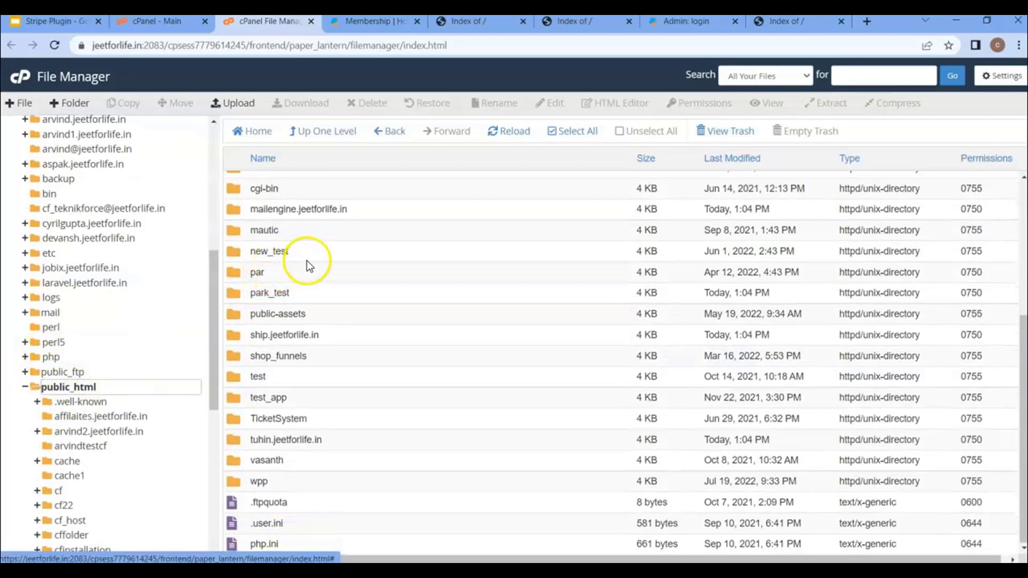
{"action": "mouse_move", "coordinate": [131, 401]}
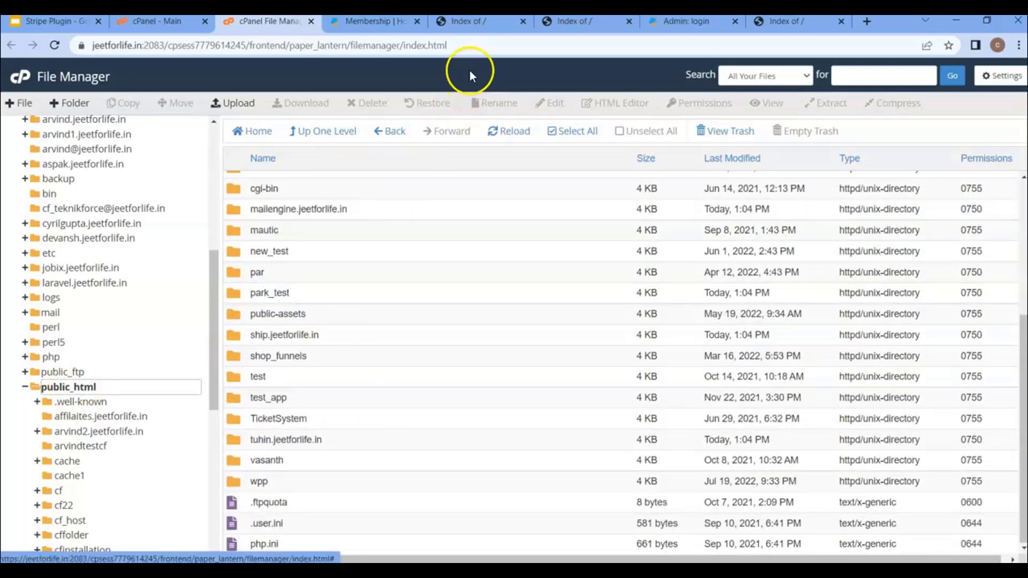
Return to the ShopFunnels cPanel 1-Click Install page
{"action": "left_click", "coordinate": [480, 22]}
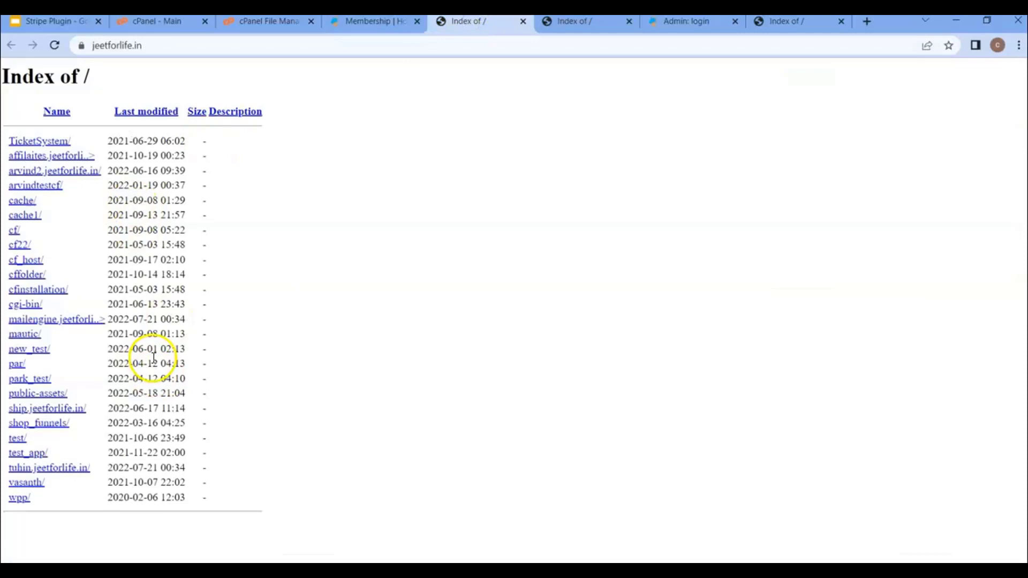
{"action": "mouse_move", "coordinate": [296, 233]}
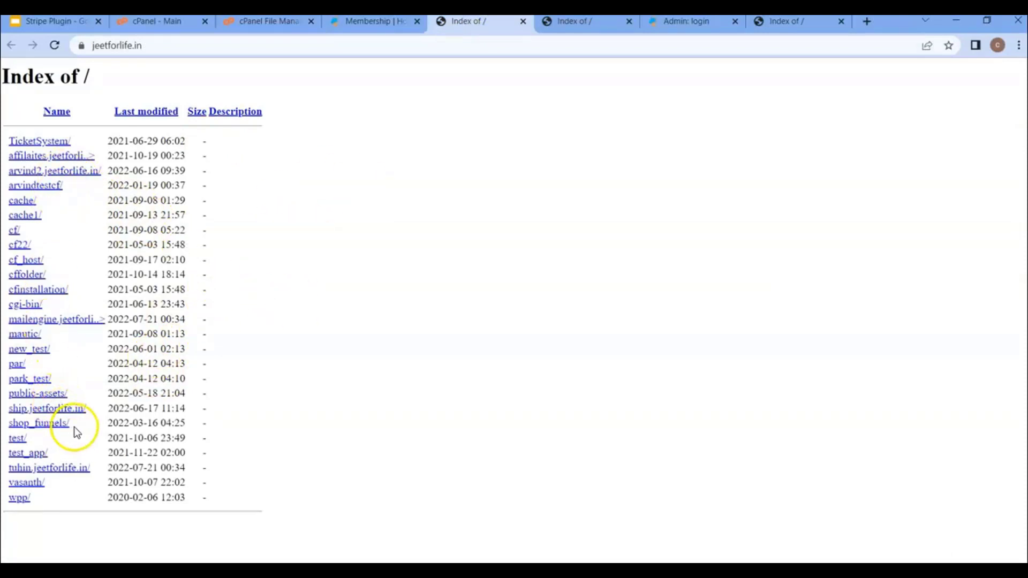
{"action": "left_click", "coordinate": [372, 21]}
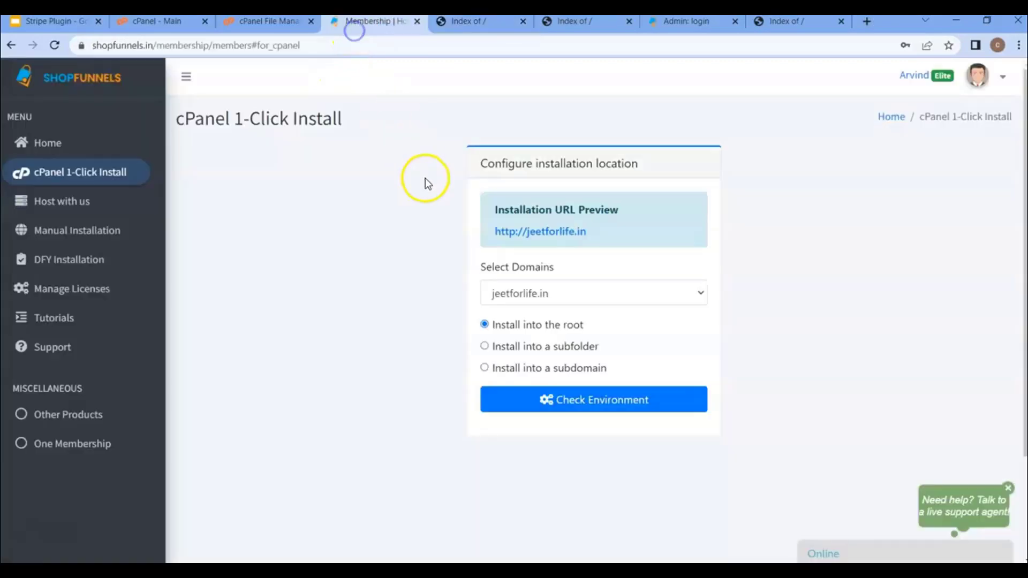
{"action": "mouse_move", "coordinate": [441, 280]}
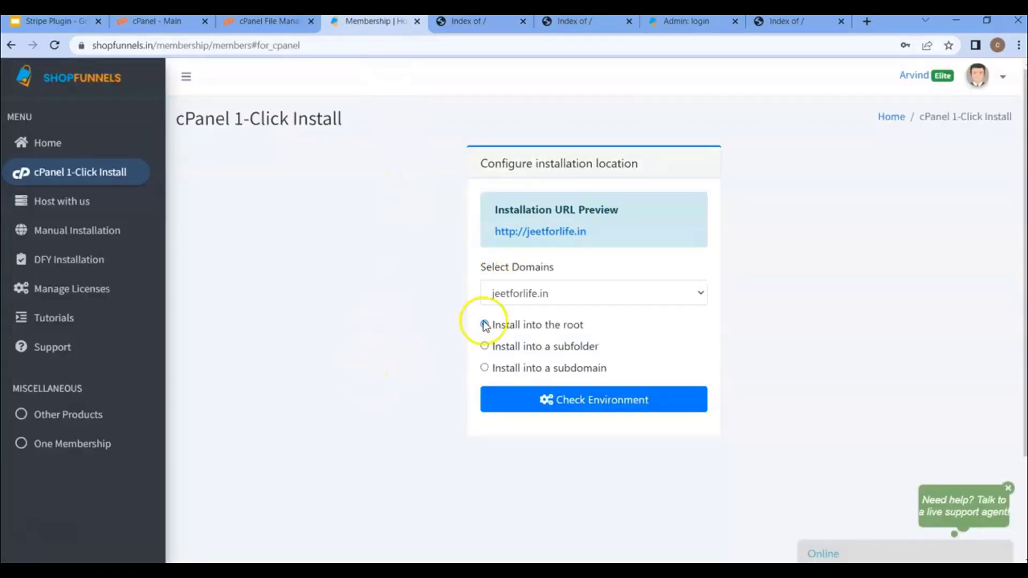
Choose installing into the subfolder pizza-store and run Check Environment
{"action": "left_click", "coordinate": [484, 325]}
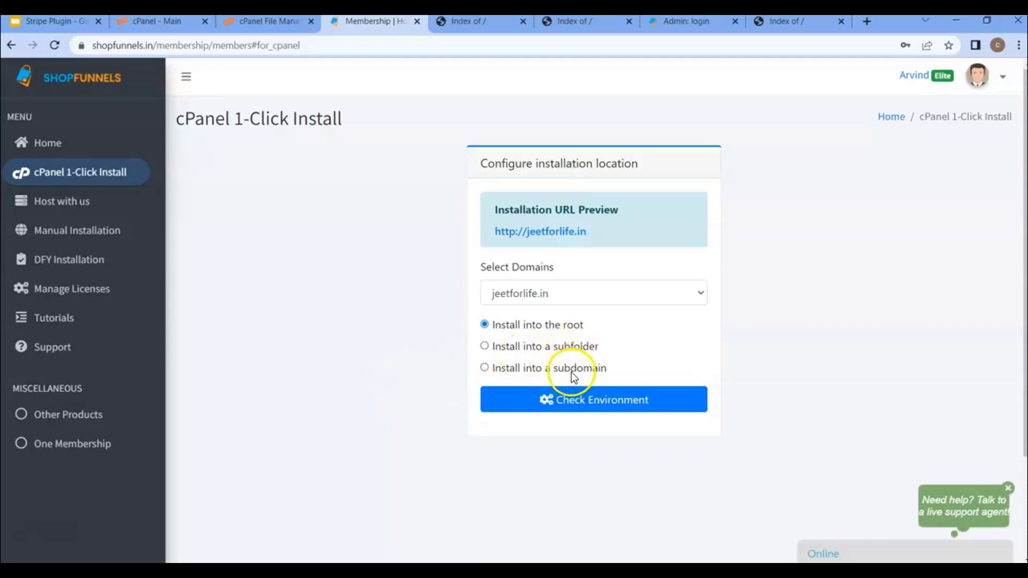
{"action": "left_click", "coordinate": [484, 346]}
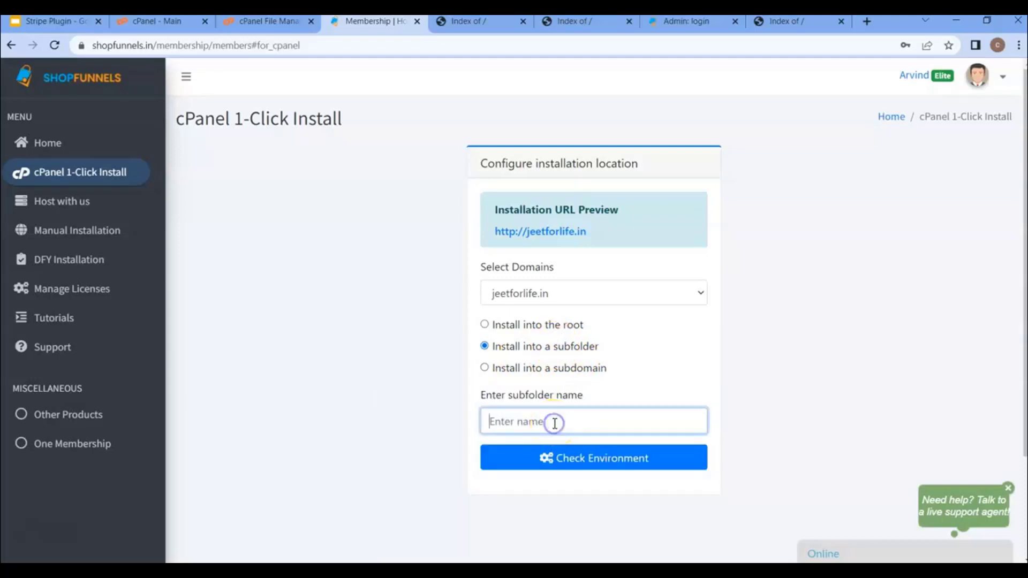
{"action": "type", "text": "pizza-store"}
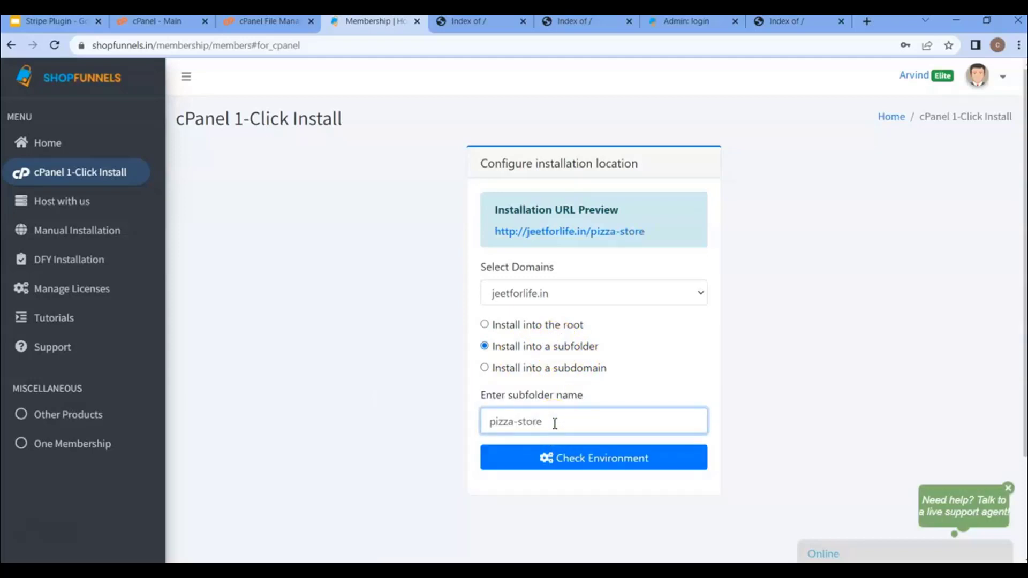
{"action": "left_click", "coordinate": [592, 457]}
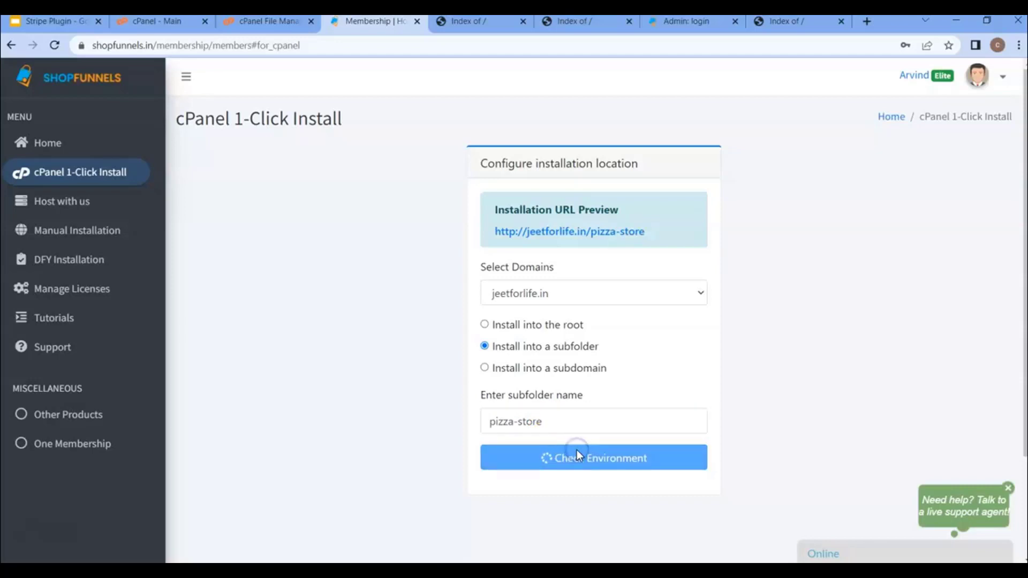
{"action": "left_click", "coordinate": [592, 457]}
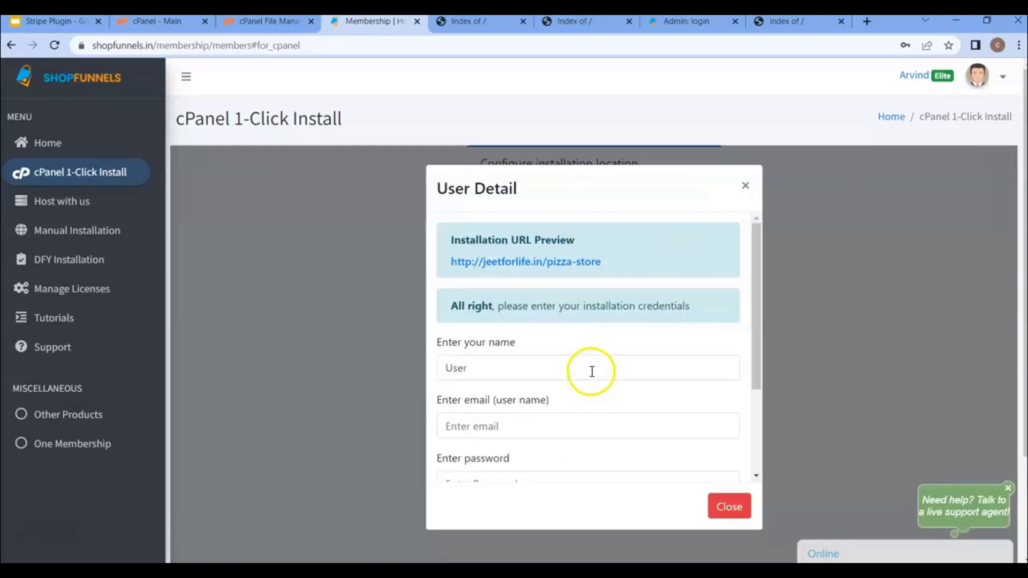
{"action": "type", "text": "Arvind P"}
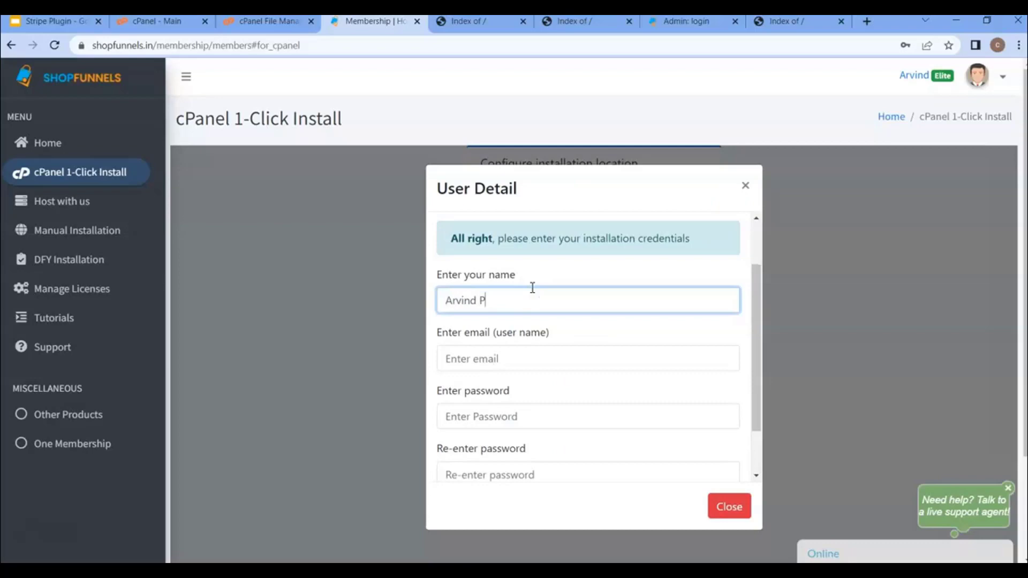
{"action": "type", "text": "arkash"}
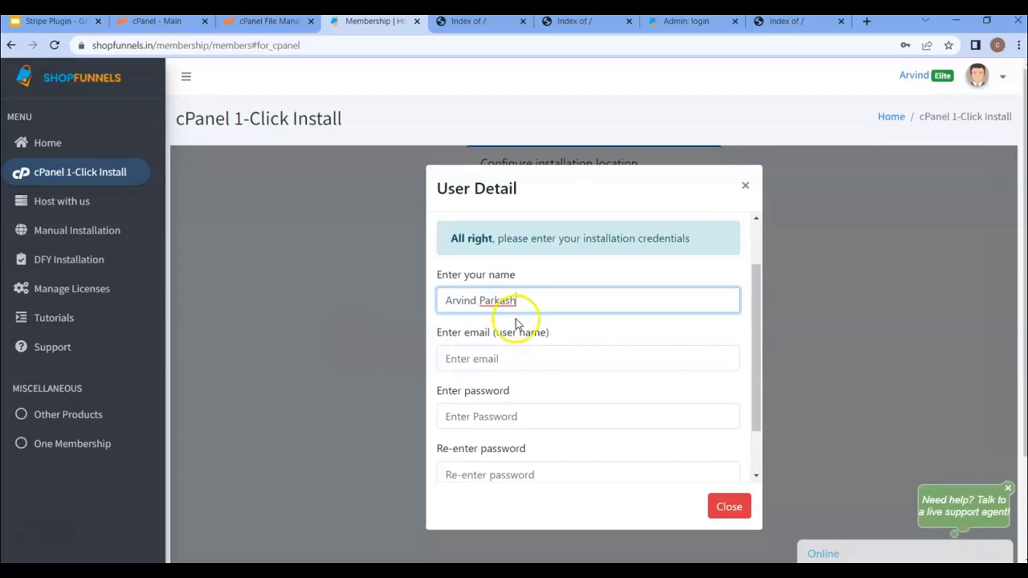
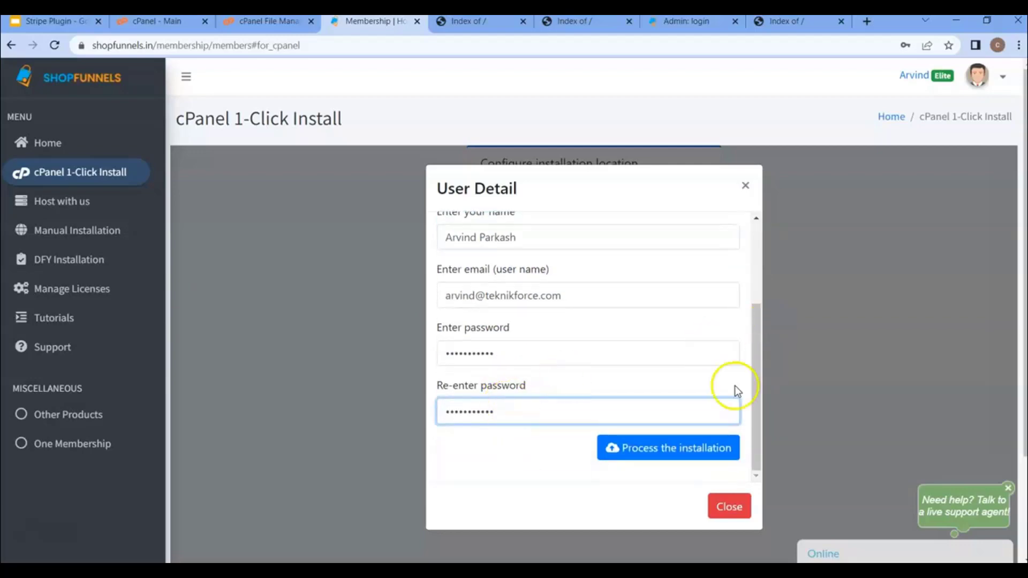
{"action": "left_click", "coordinate": [667, 448]}
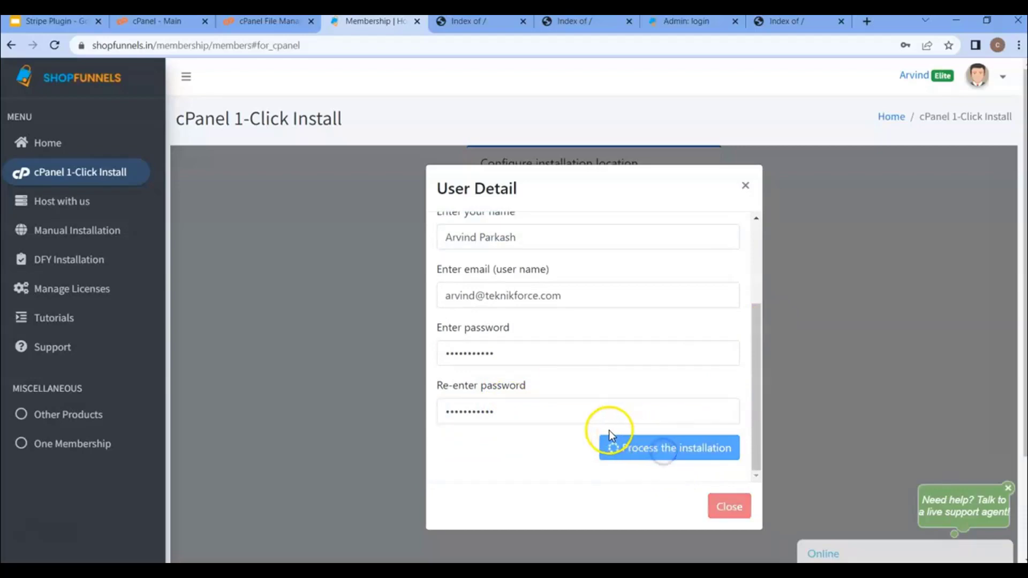
{"action": "left_click", "coordinate": [668, 448]}
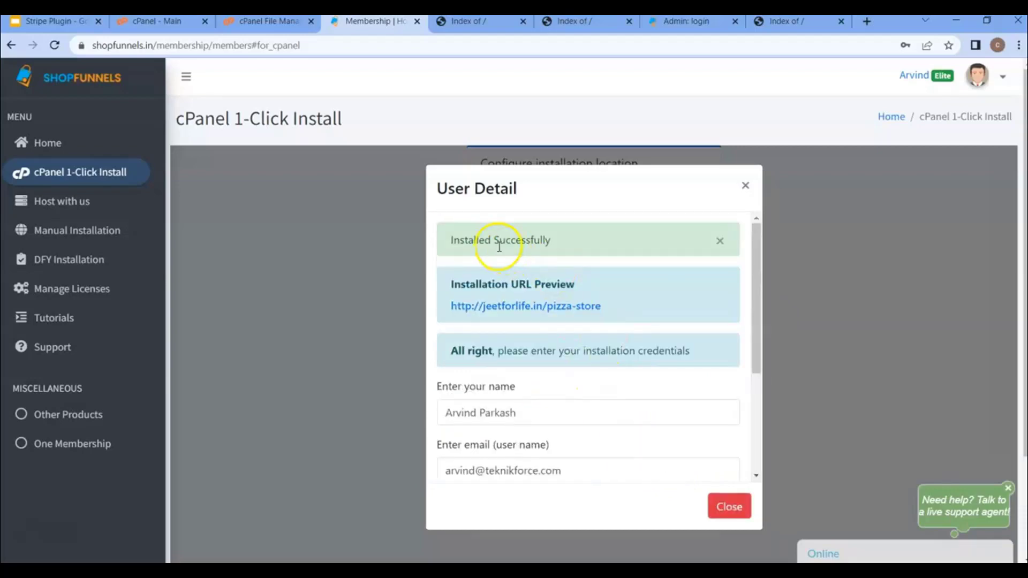
{"action": "mouse_move", "coordinate": [577, 255]}
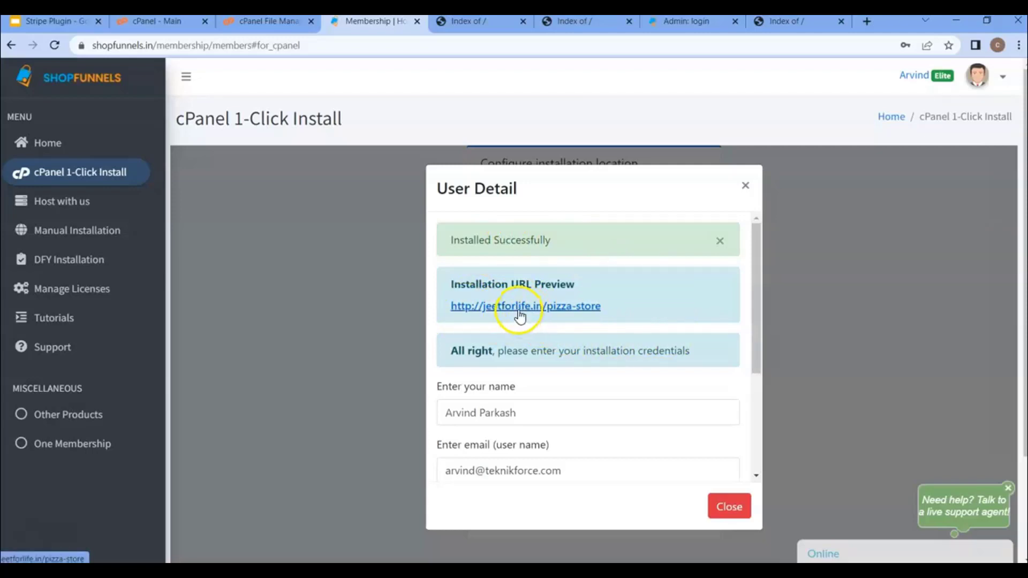
{"action": "left_click", "coordinate": [525, 305]}
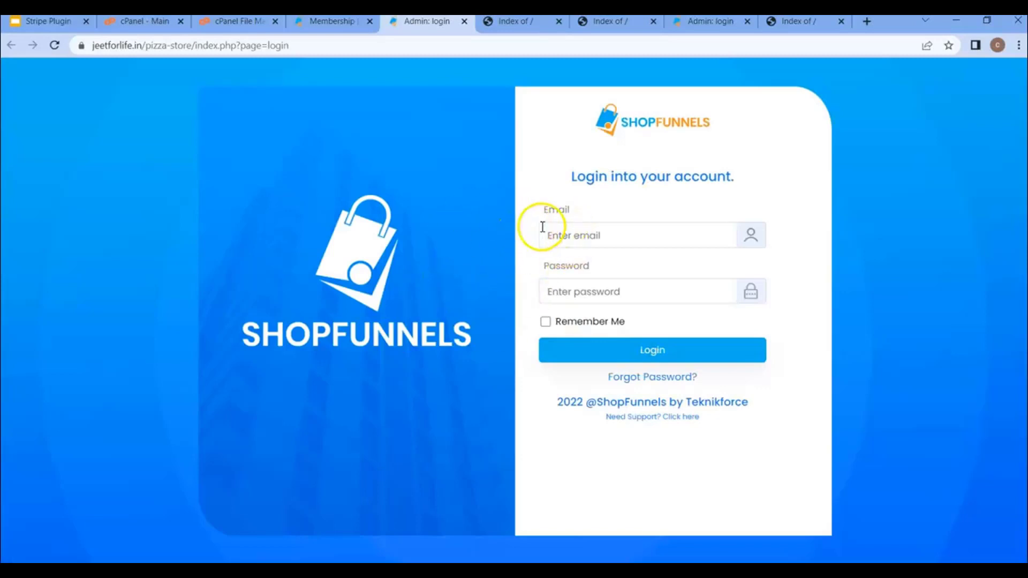
Log into the pizza-store admin using Chrome's saved credentials
{"action": "left_click", "coordinate": [639, 234]}
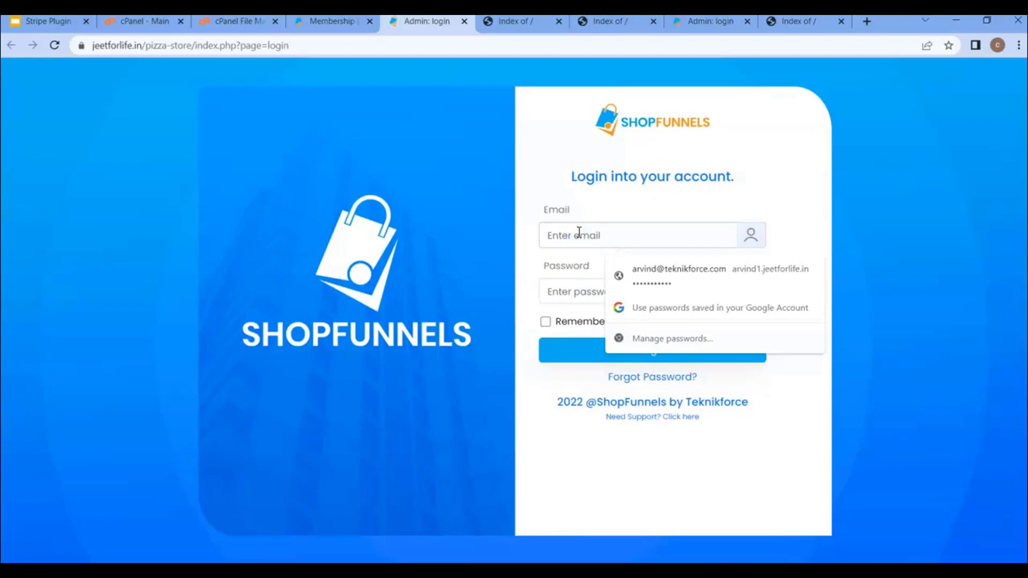
{"action": "left_click", "coordinate": [679, 275]}
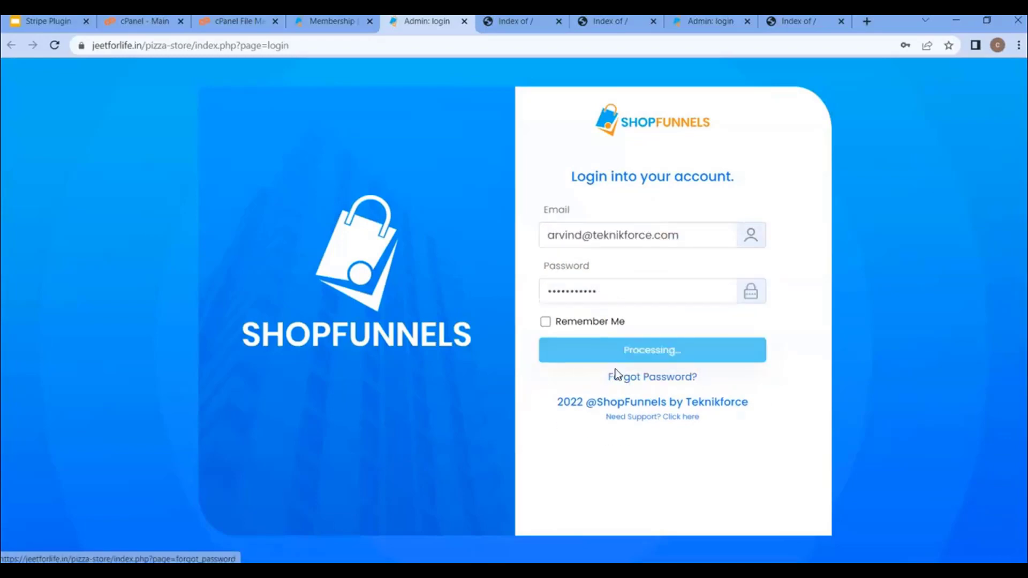
{"action": "left_click", "coordinate": [651, 349]}
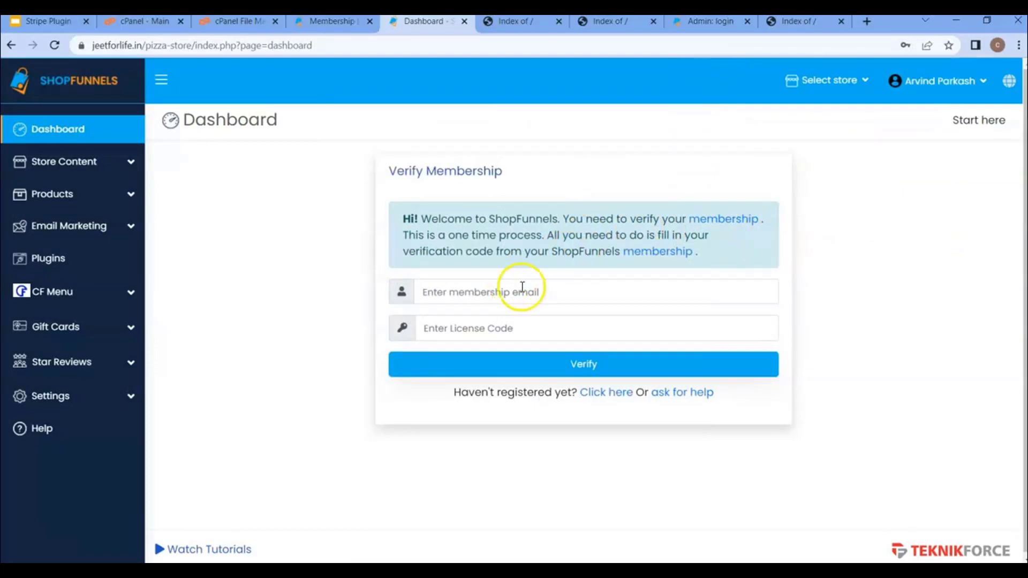
Open Account Setting from the profile menu in the ShopFunnels member area
{"action": "left_click", "coordinate": [525, 291]}
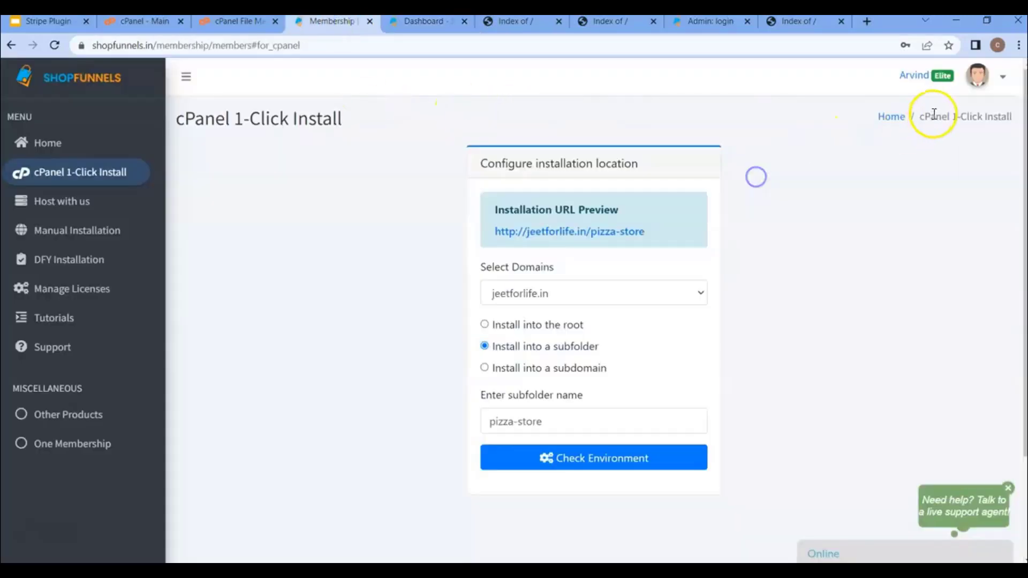
{"action": "left_click", "coordinate": [976, 75]}
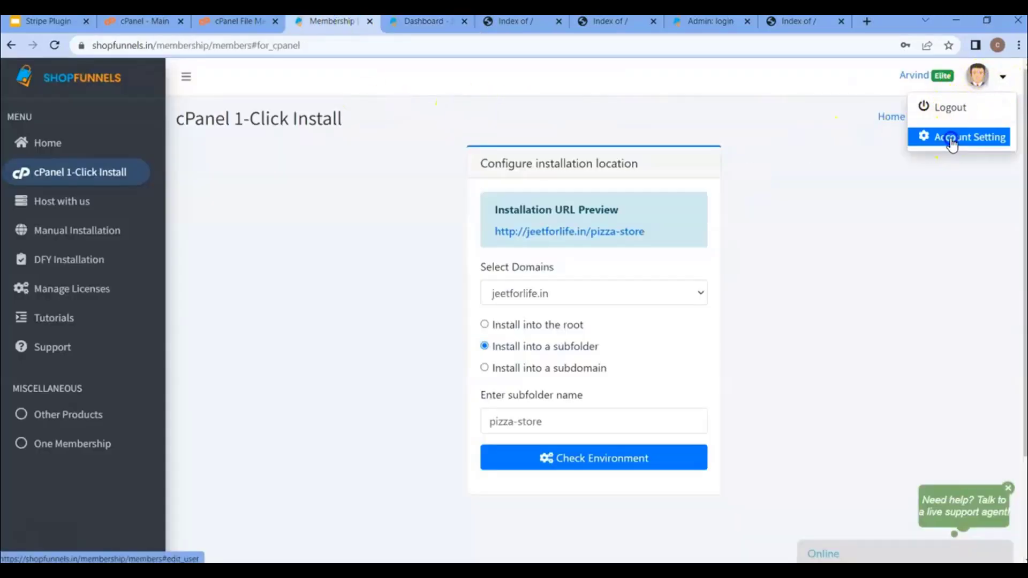
{"action": "left_click", "coordinate": [968, 137]}
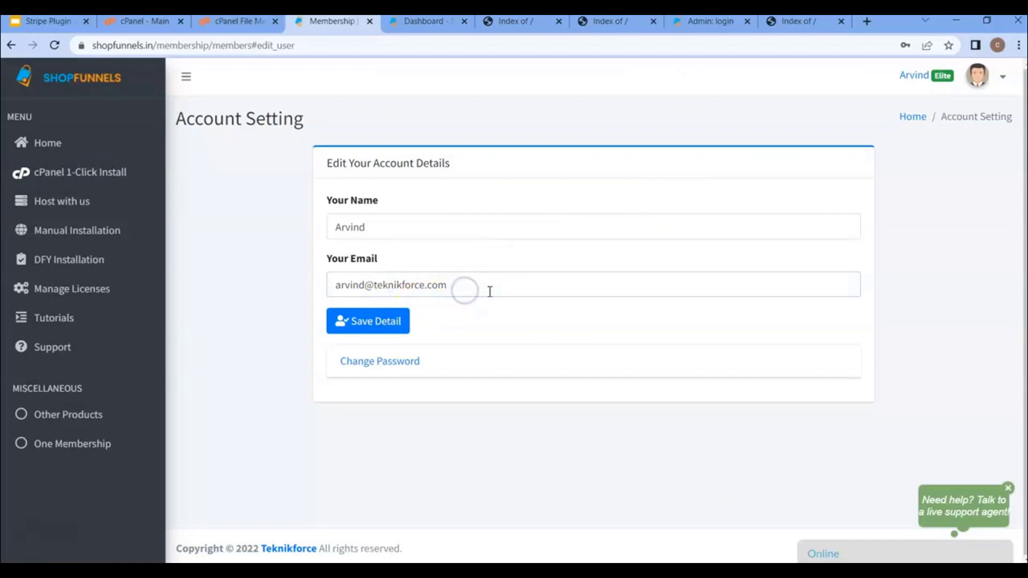
{"action": "left_click", "coordinate": [424, 21]}
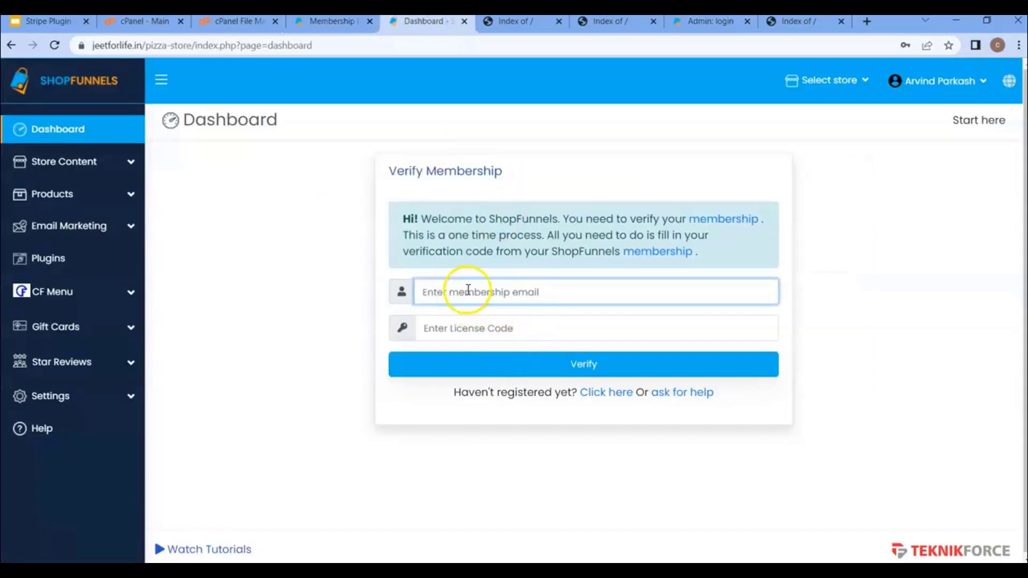
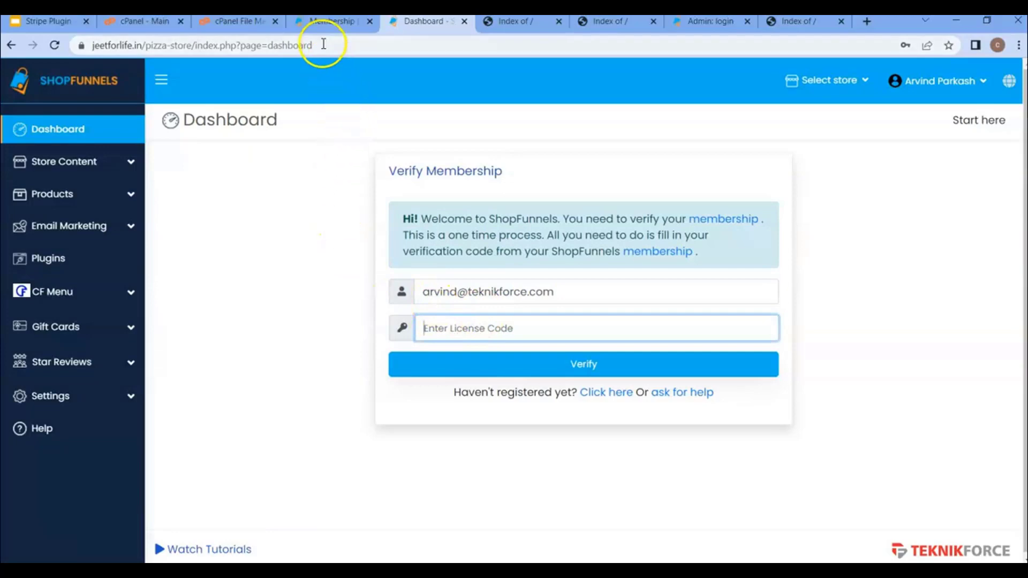
{"action": "left_click", "coordinate": [331, 21]}
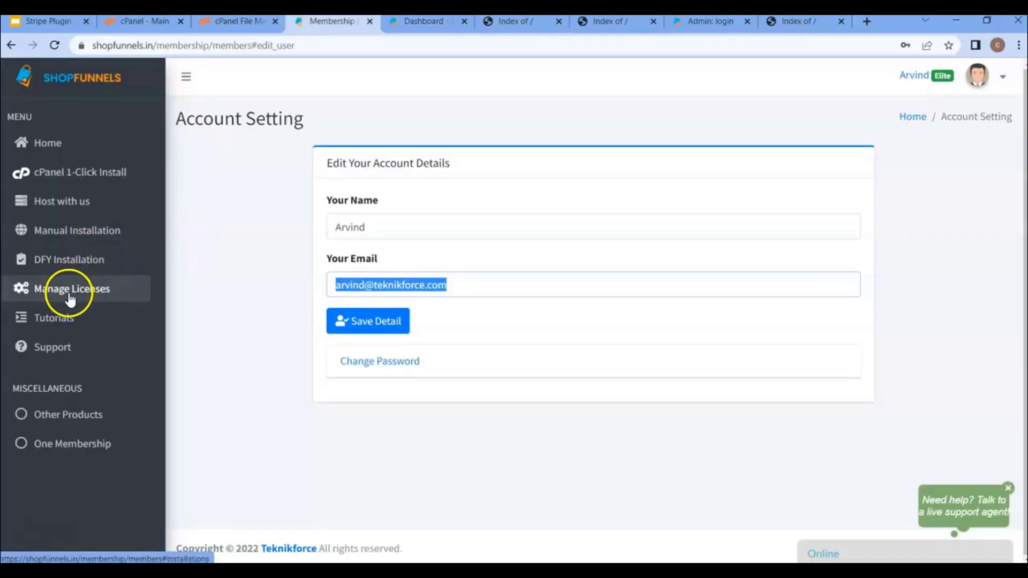
{"action": "left_click", "coordinate": [70, 288]}
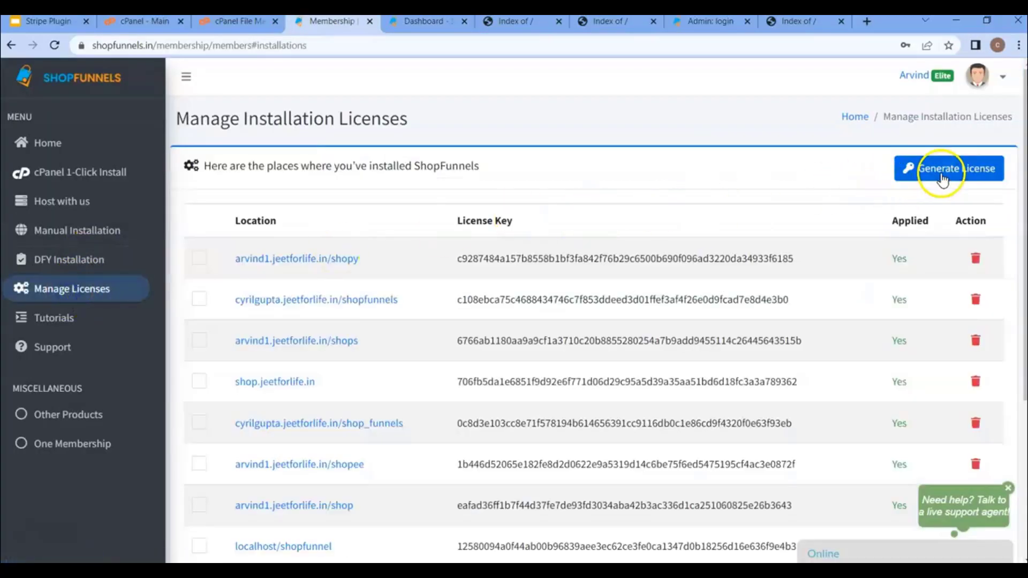
{"action": "left_click", "coordinate": [948, 168]}
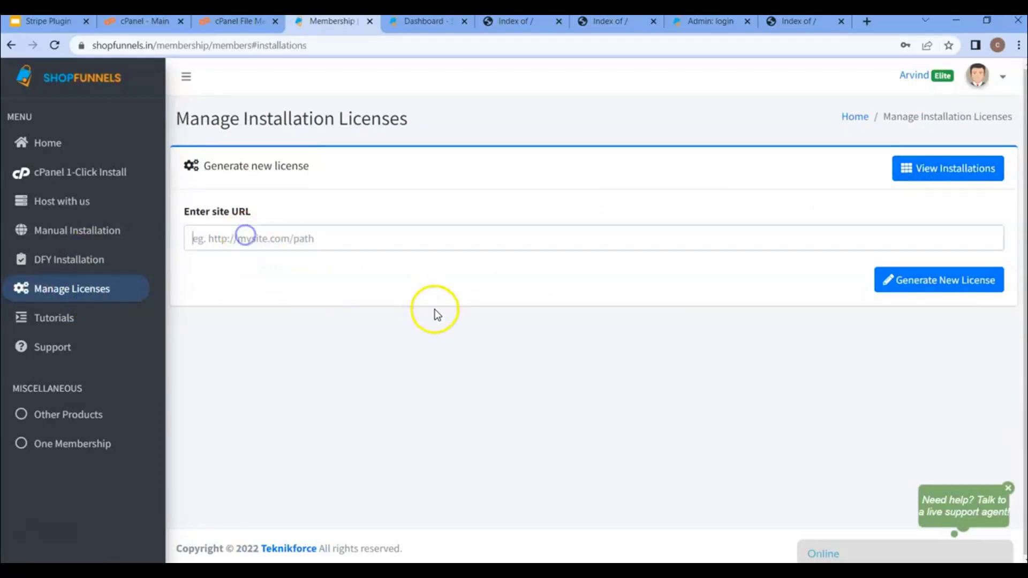
{"action": "type", "text": "https://jeetforlife.in/pizza-store/index.php?page=dashboard"}
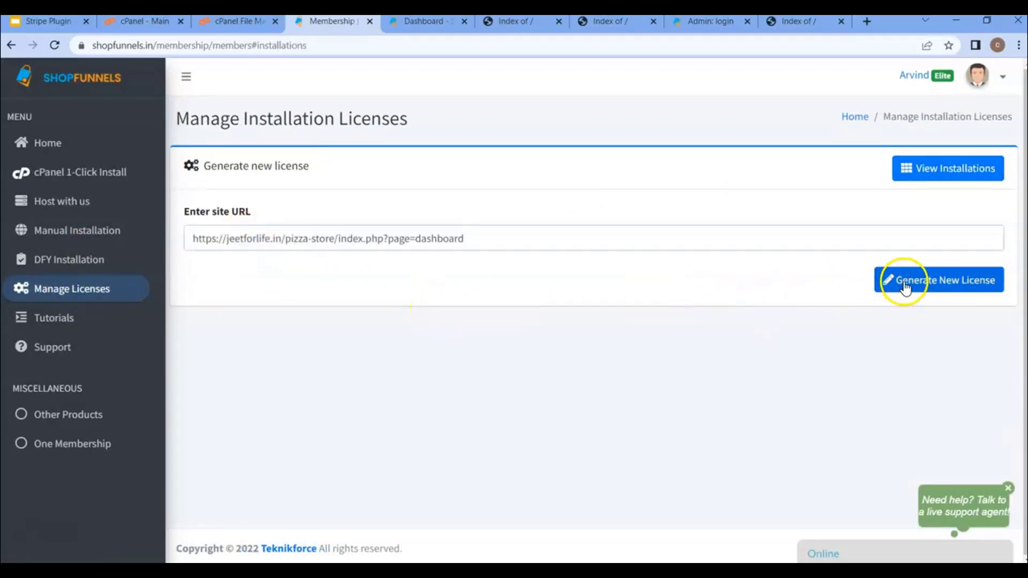
{"action": "left_click", "coordinate": [937, 279]}
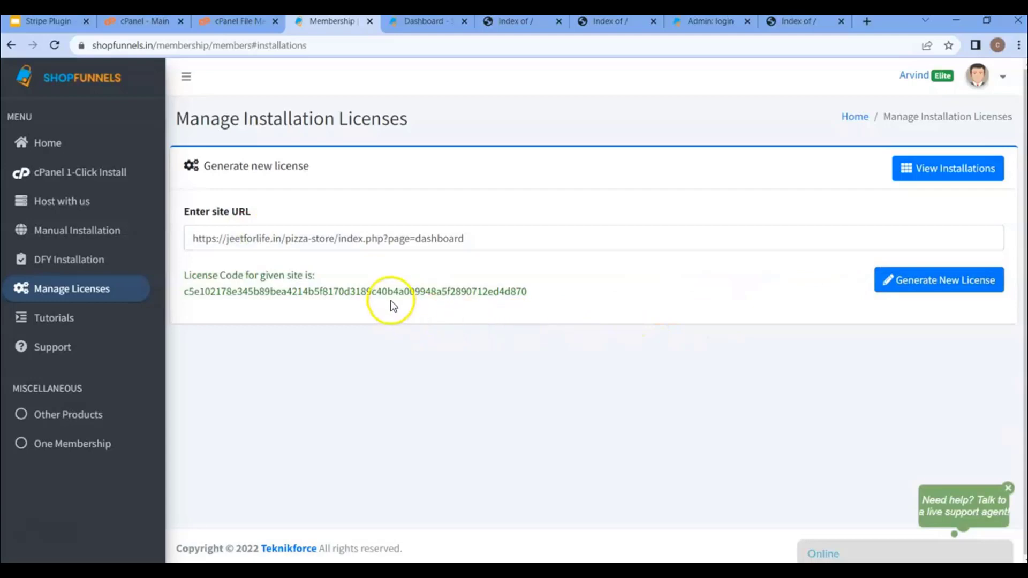
{"action": "double_click", "coordinate": [354, 291]}
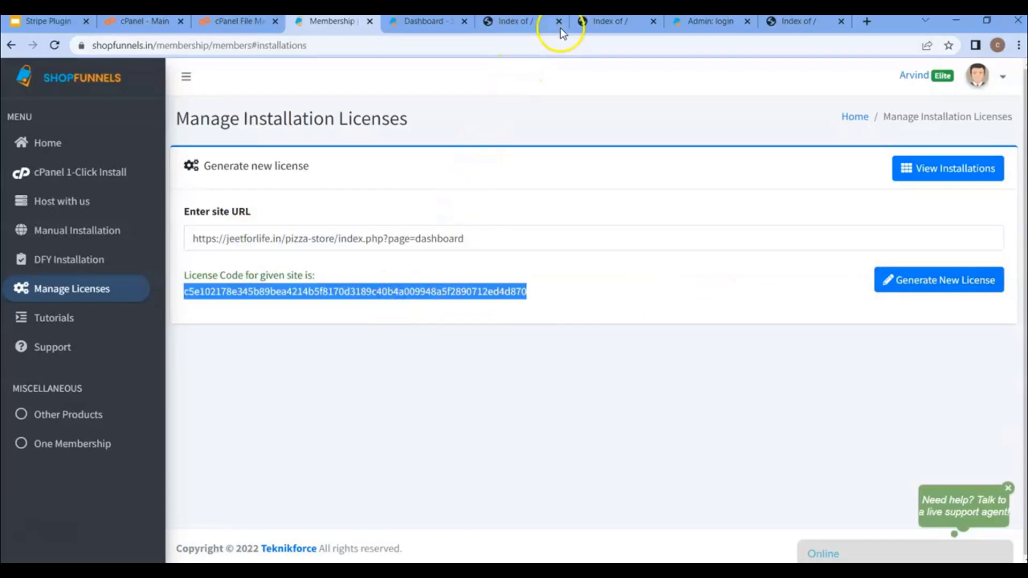
{"action": "left_click", "coordinate": [426, 22]}
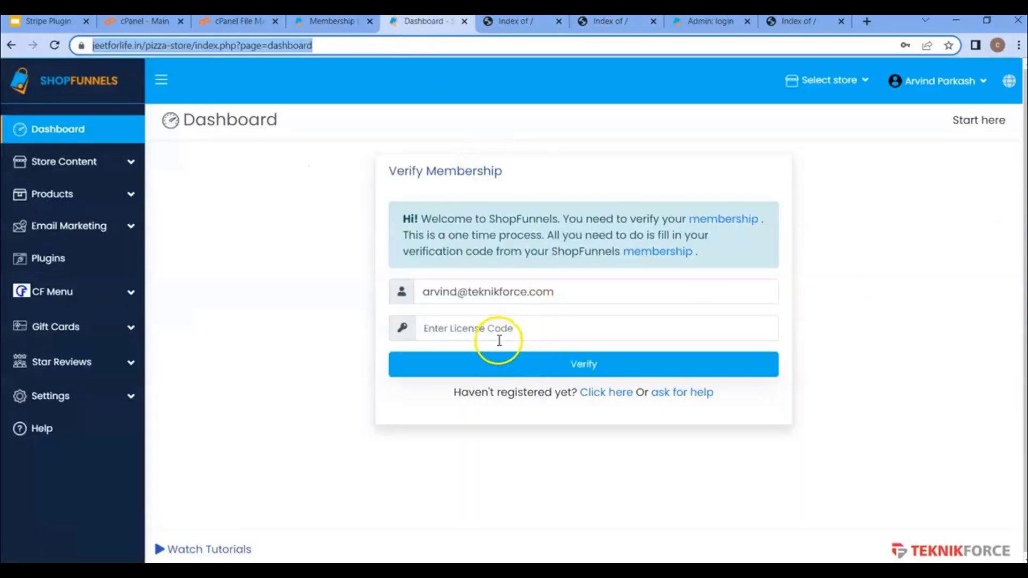
Verify the pizza-store admin's license, advance its tour, and return to the membership 1-Click installer
{"action": "left_click", "coordinate": [583, 364]}
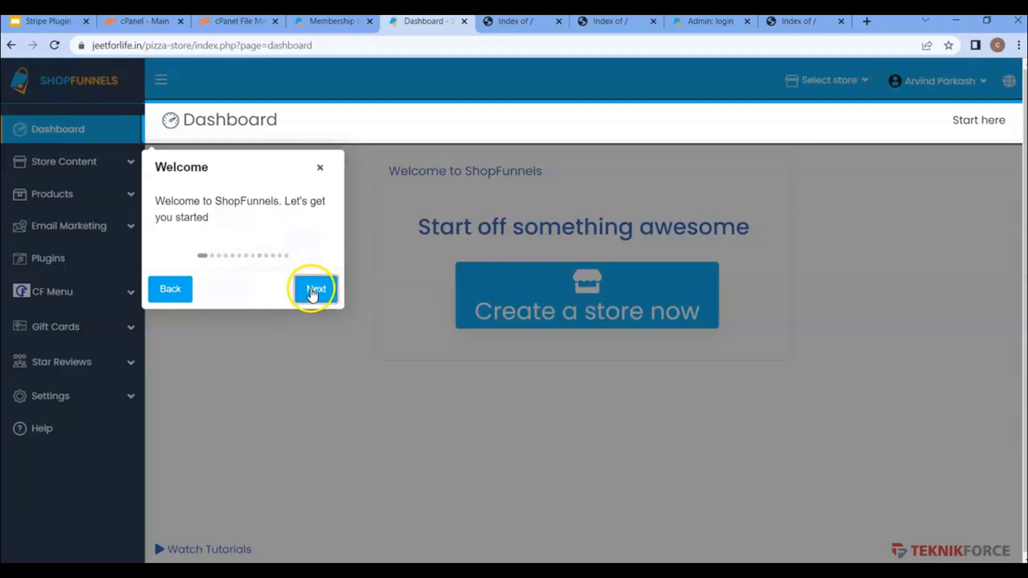
{"action": "left_click", "coordinate": [315, 288]}
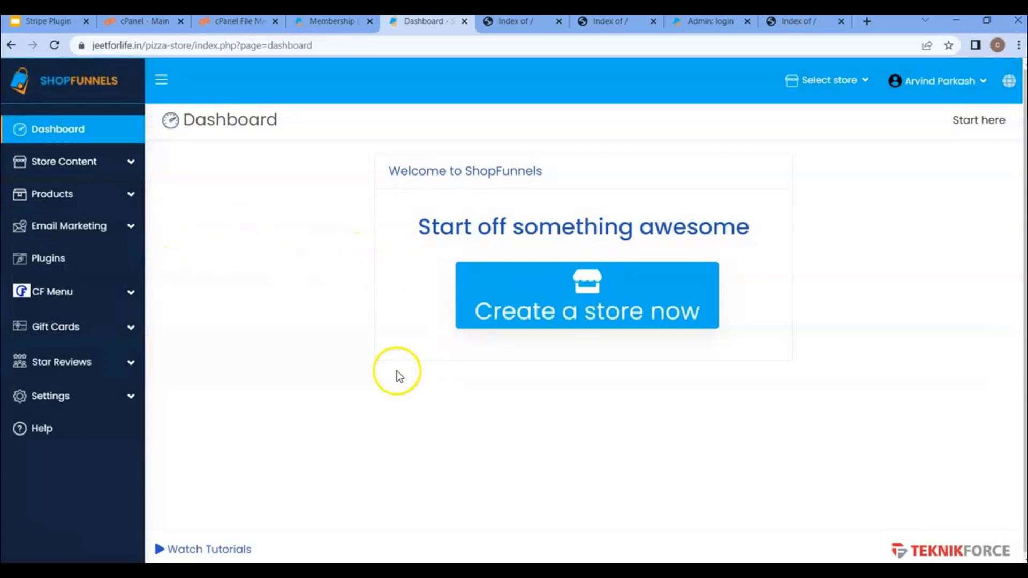
{"action": "left_click", "coordinate": [330, 21]}
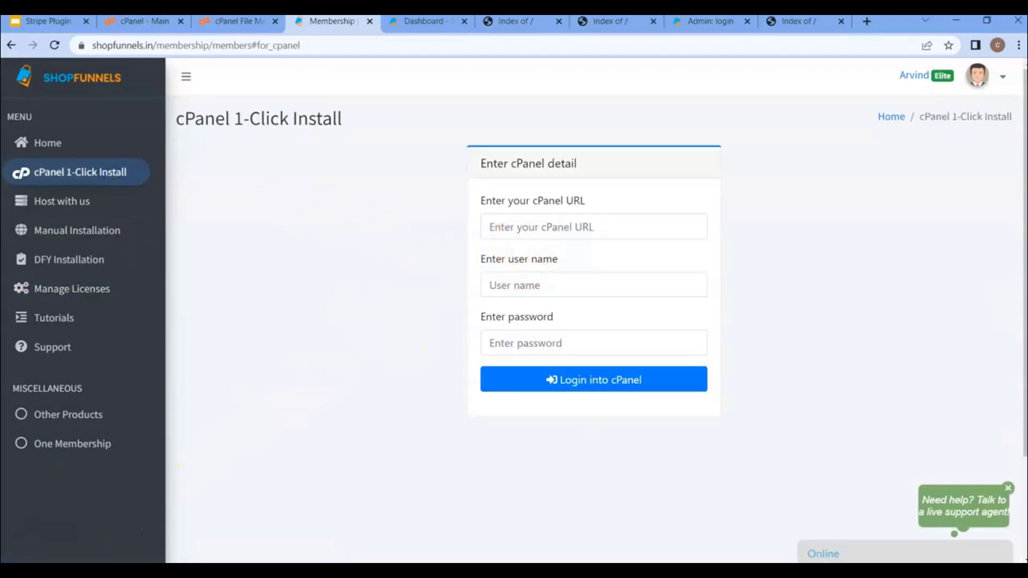
Log into cPanel and choose installing into a subdomain of jeetforlife.in, trying names 'blog' then 'stor'
{"action": "left_click", "coordinate": [592, 379]}
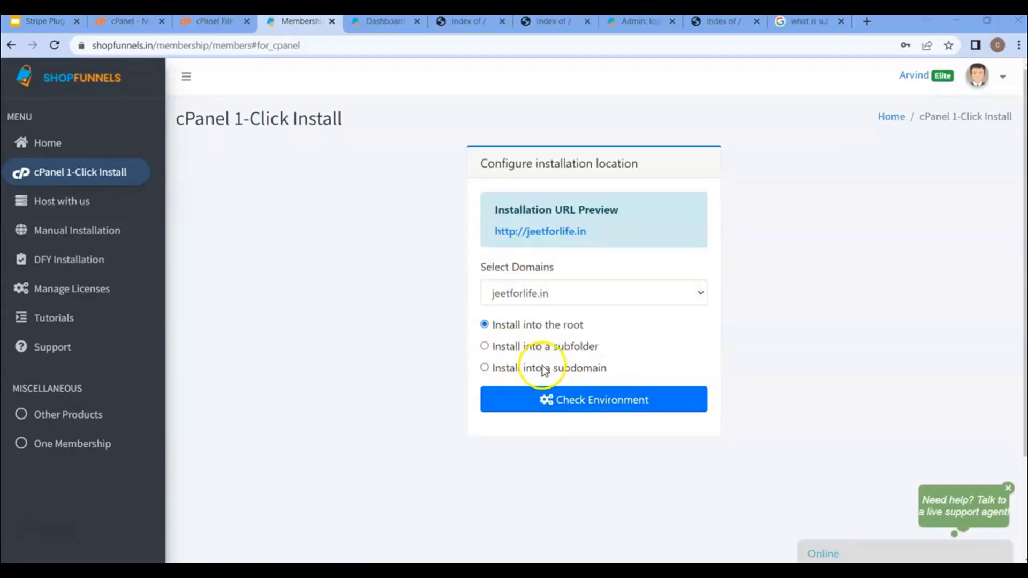
{"action": "left_click", "coordinate": [484, 368]}
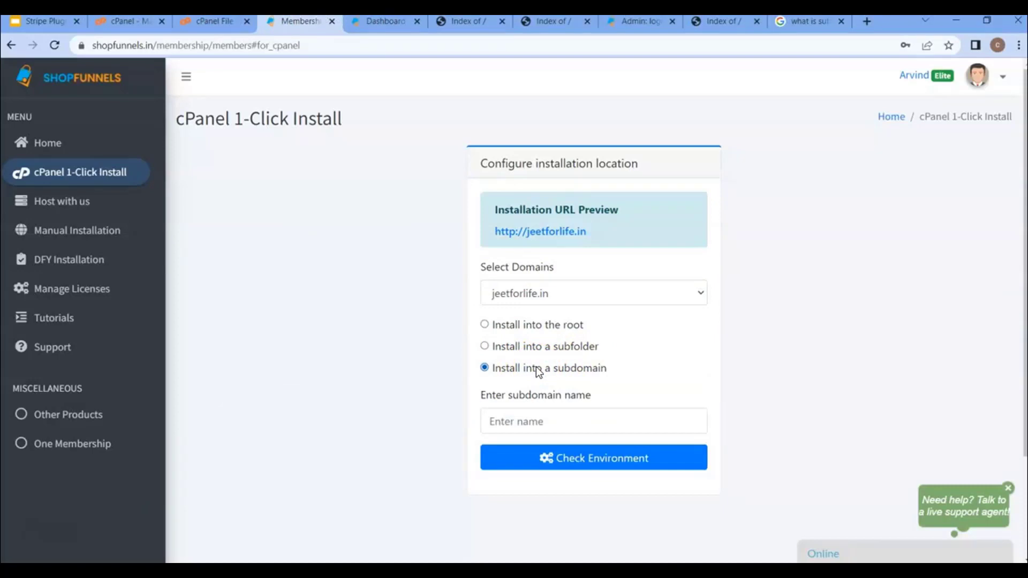
{"action": "left_click", "coordinate": [592, 294]}
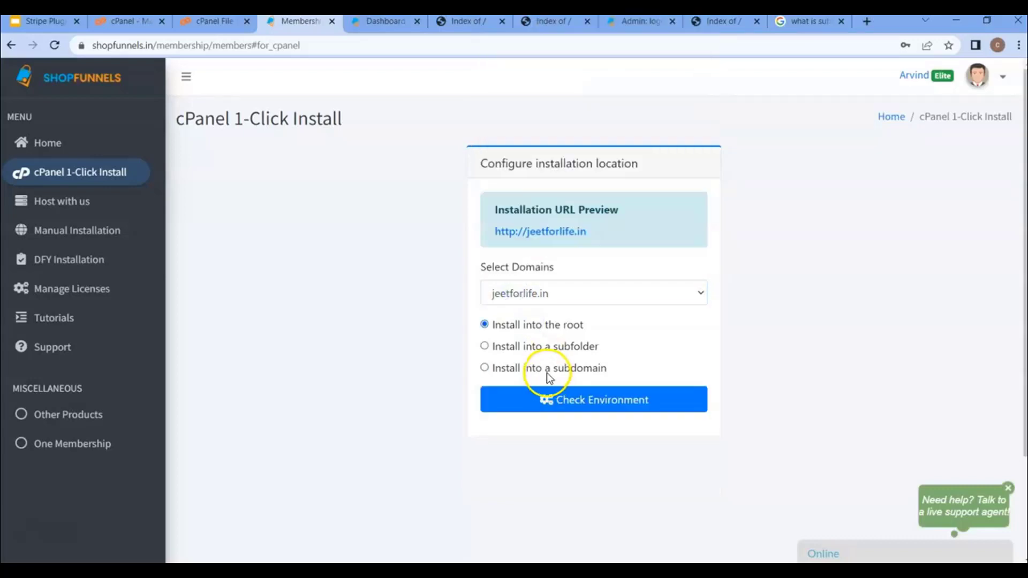
{"action": "left_click", "coordinate": [484, 367]}
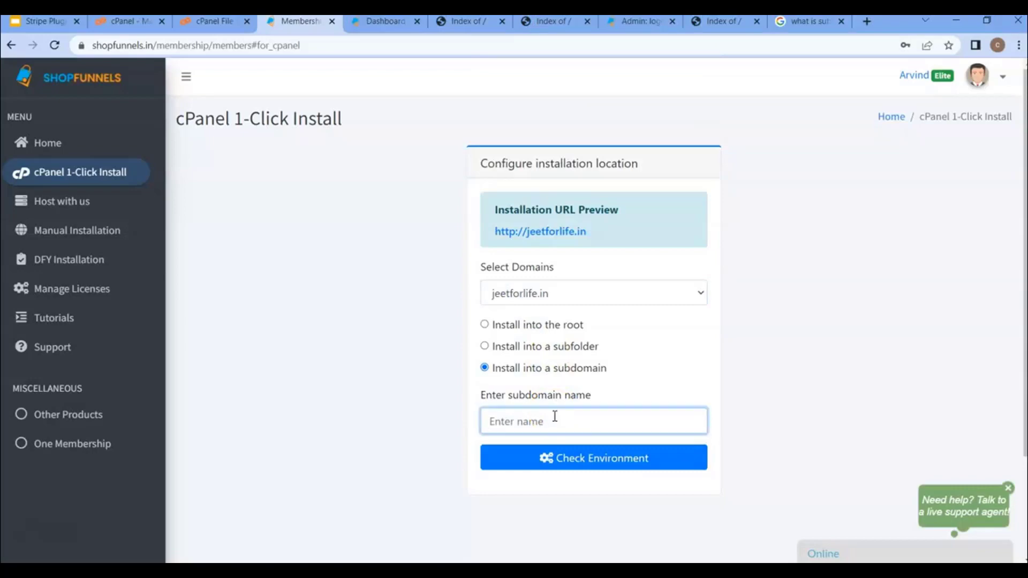
{"action": "type", "text": "blog"}
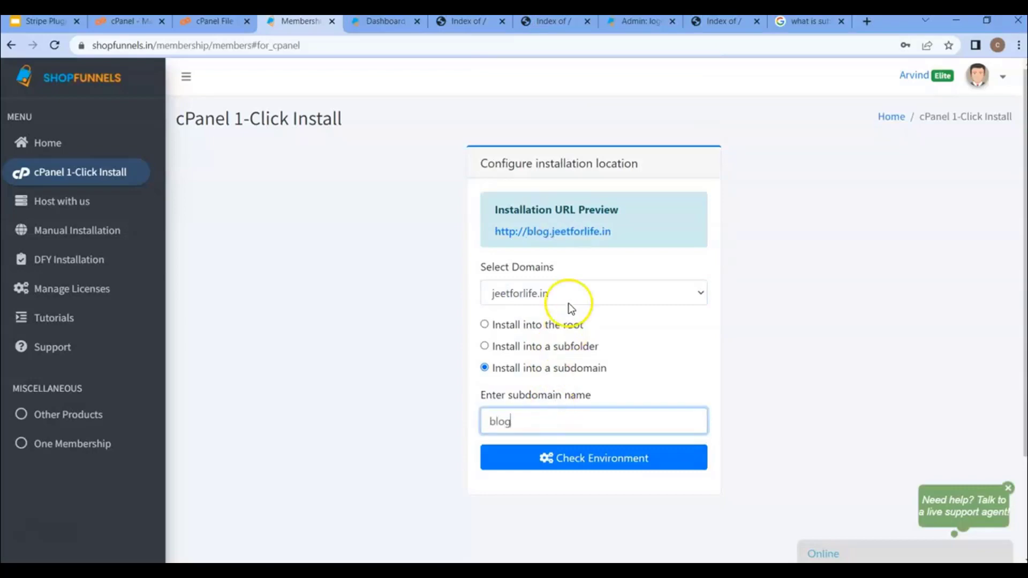
{"action": "mouse_move", "coordinate": [586, 246]}
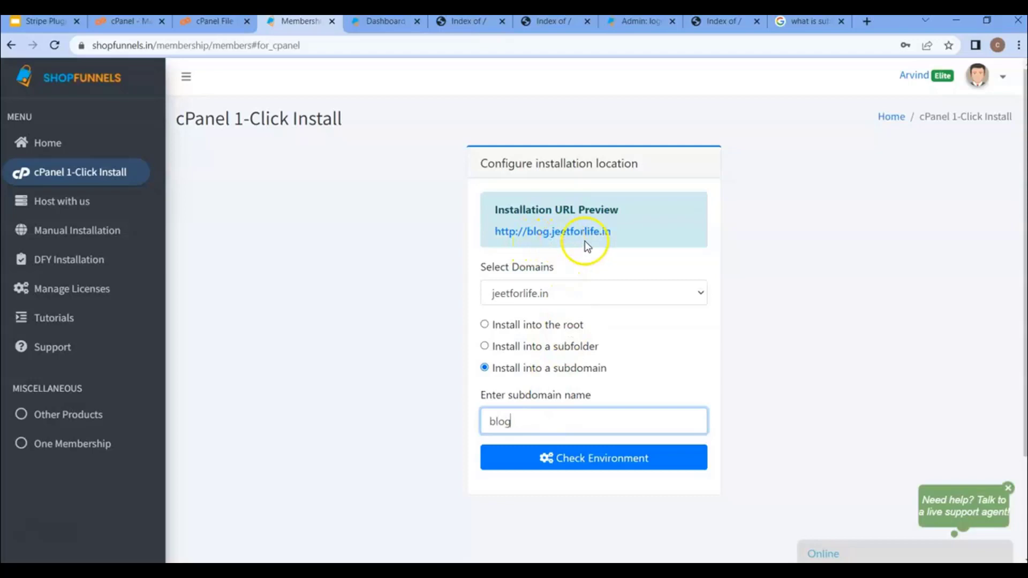
{"action": "mouse_move", "coordinate": [552, 231]}
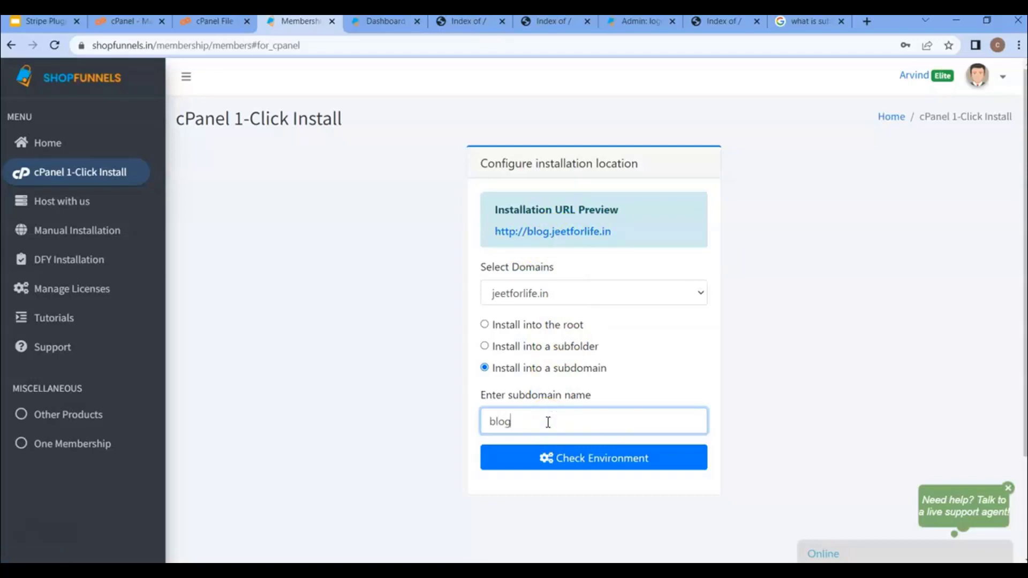
{"action": "type", "text": "stor"}
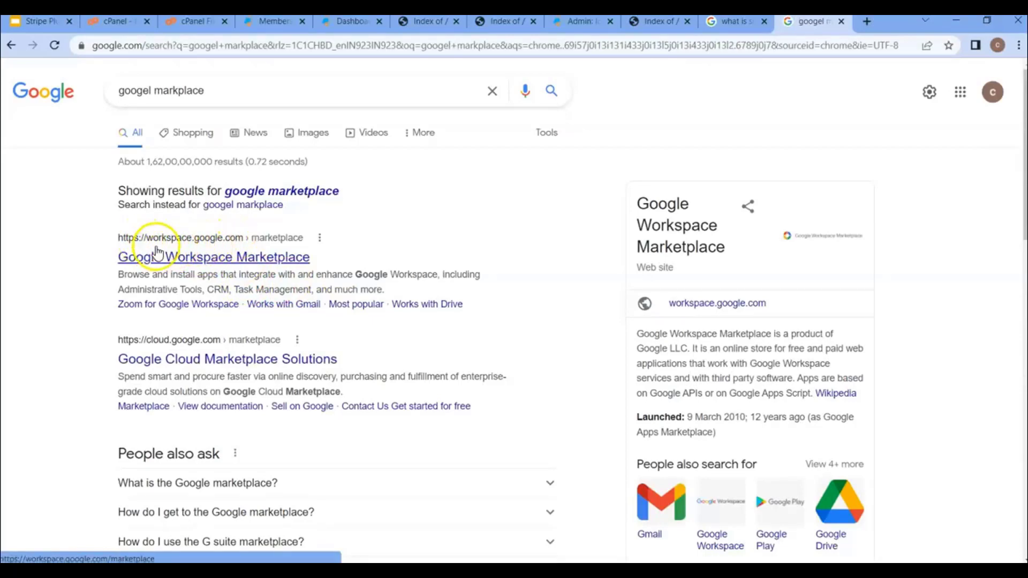
Return from the Google Marketplace results to the ShopFunnels installer tab
{"action": "left_click", "coordinate": [273, 21]}
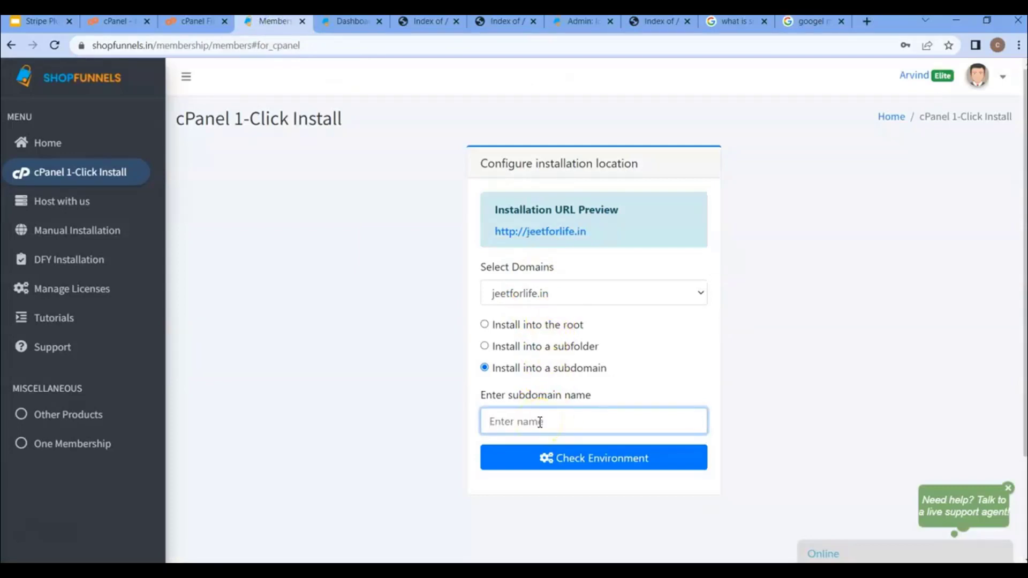
Set the subdomain to 'store' and pass the environment check for store.jeetforlife.in
{"action": "type", "text": "store"}
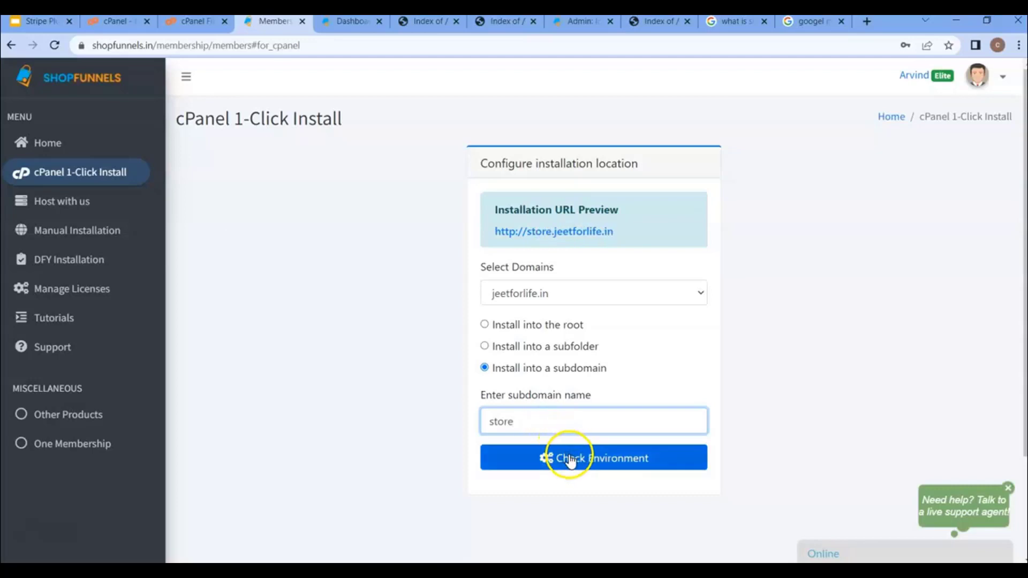
{"action": "left_click", "coordinate": [592, 457]}
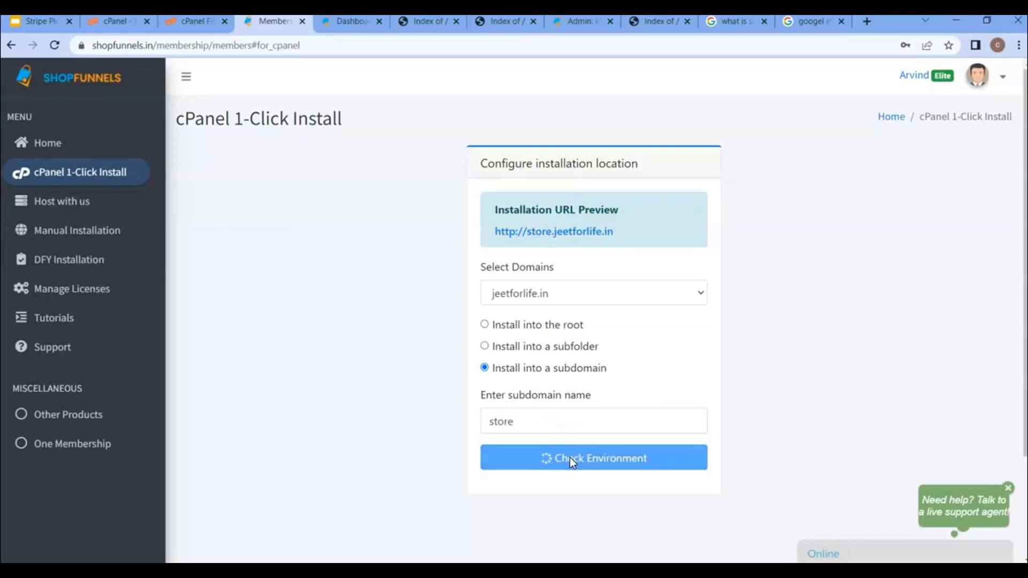
{"action": "left_click", "coordinate": [592, 457]}
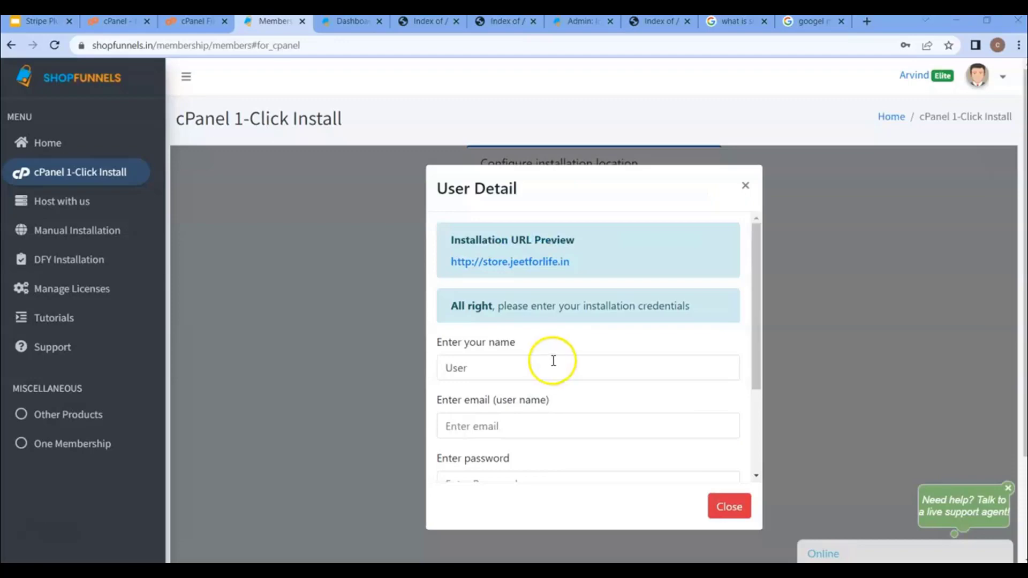
{"action": "mouse_move", "coordinate": [512, 351]}
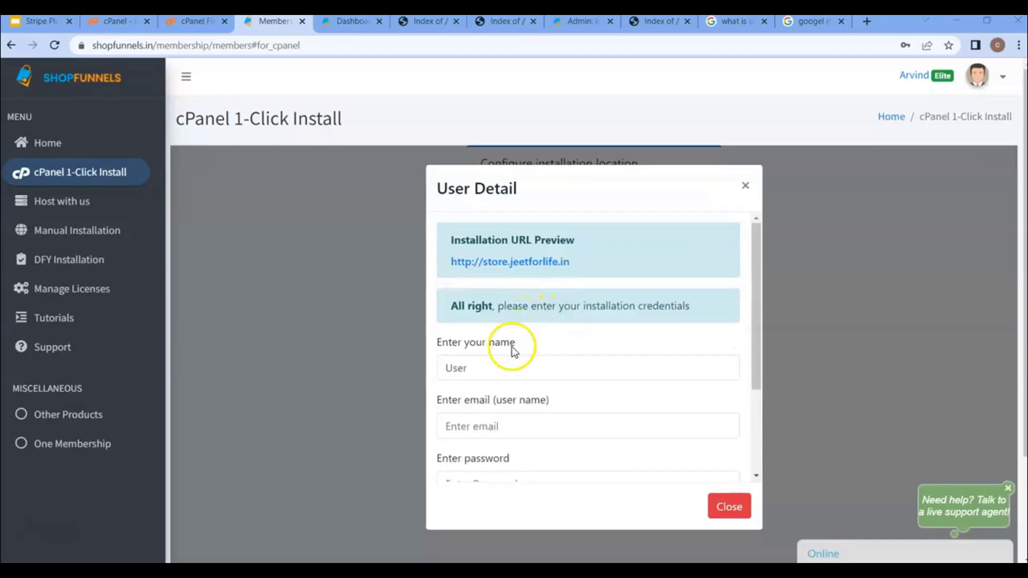
{"action": "type", "text": "ar"}
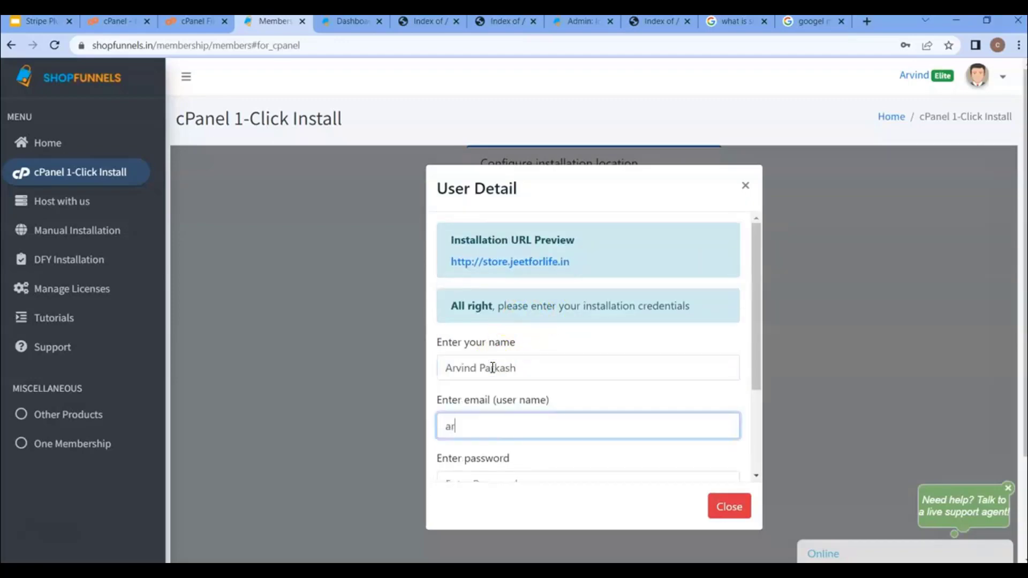
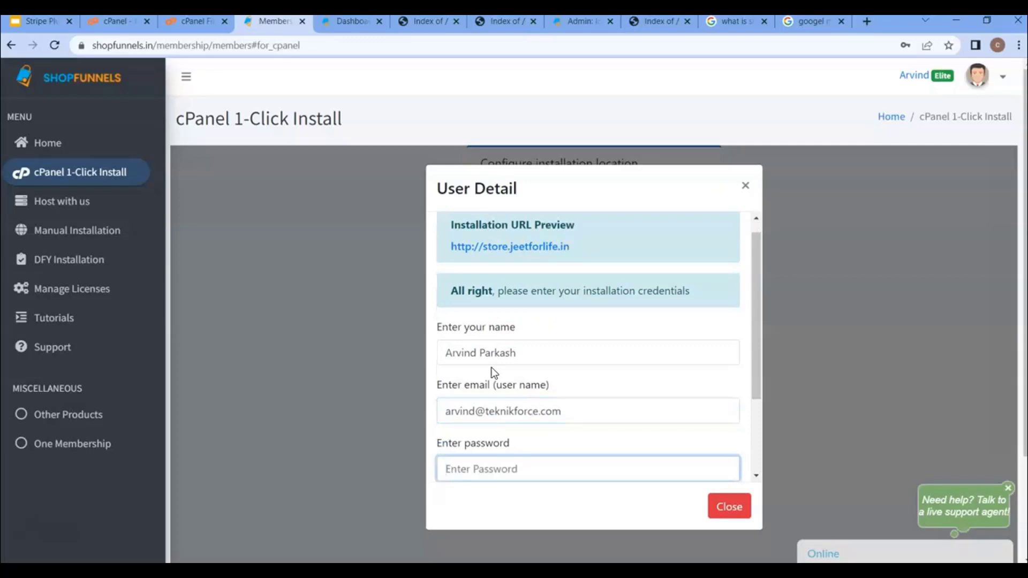
{"action": "type", "text": "••••••••••"}
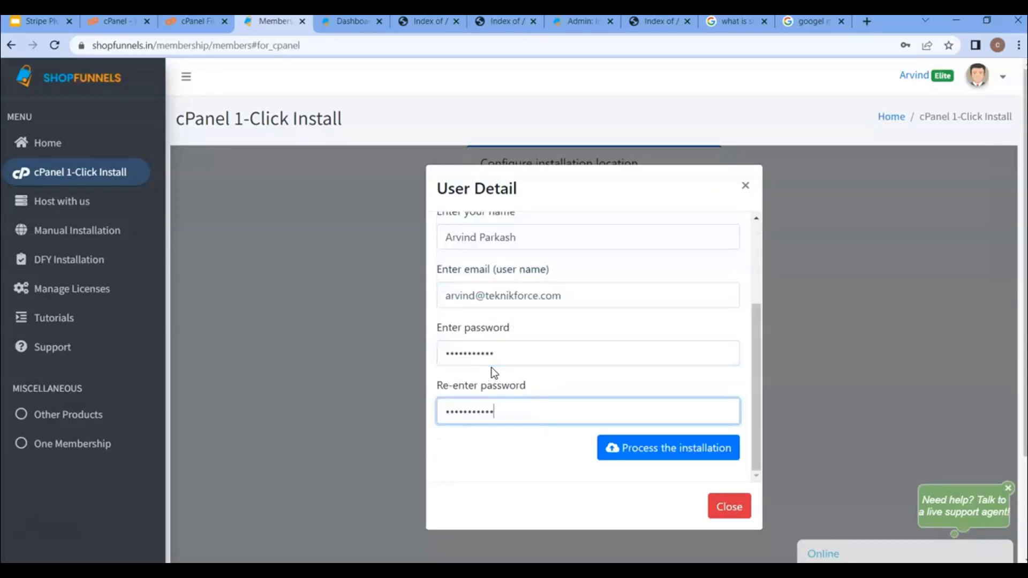
{"action": "left_click", "coordinate": [668, 447]}
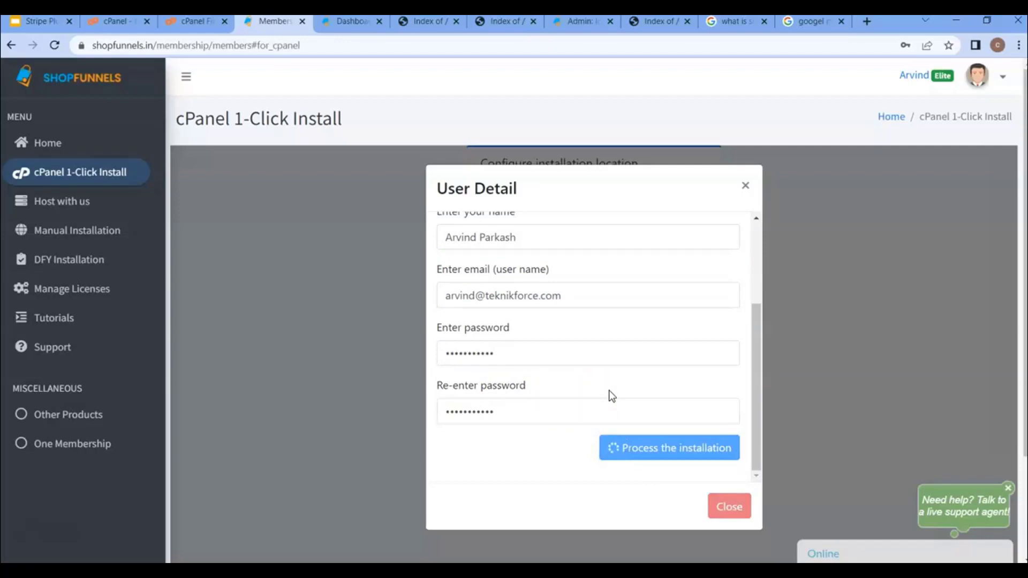
{"action": "left_click", "coordinate": [668, 448]}
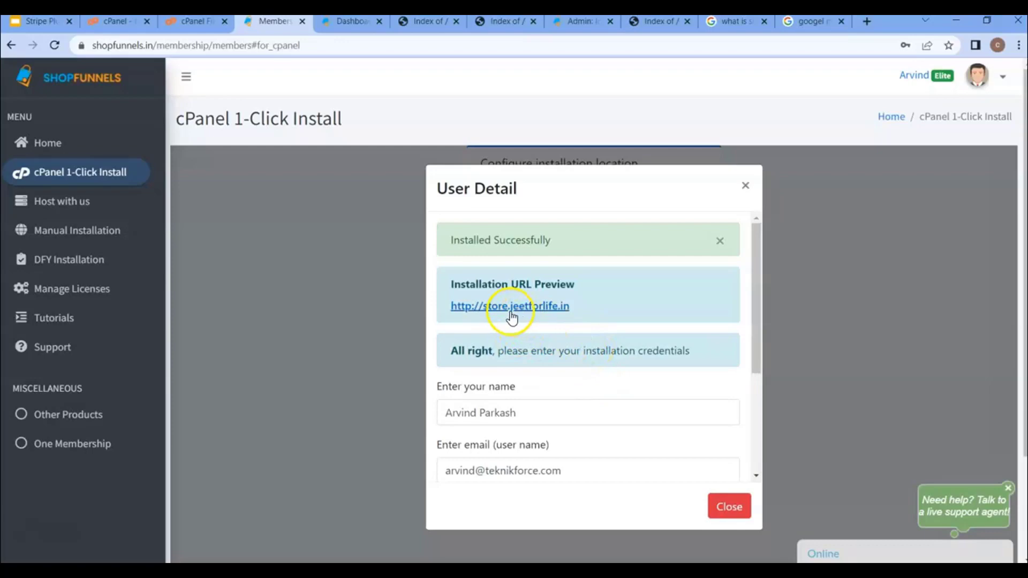
Visit the new store site, submit its admin login, and return to the membership site
{"action": "left_click", "coordinate": [509, 306]}
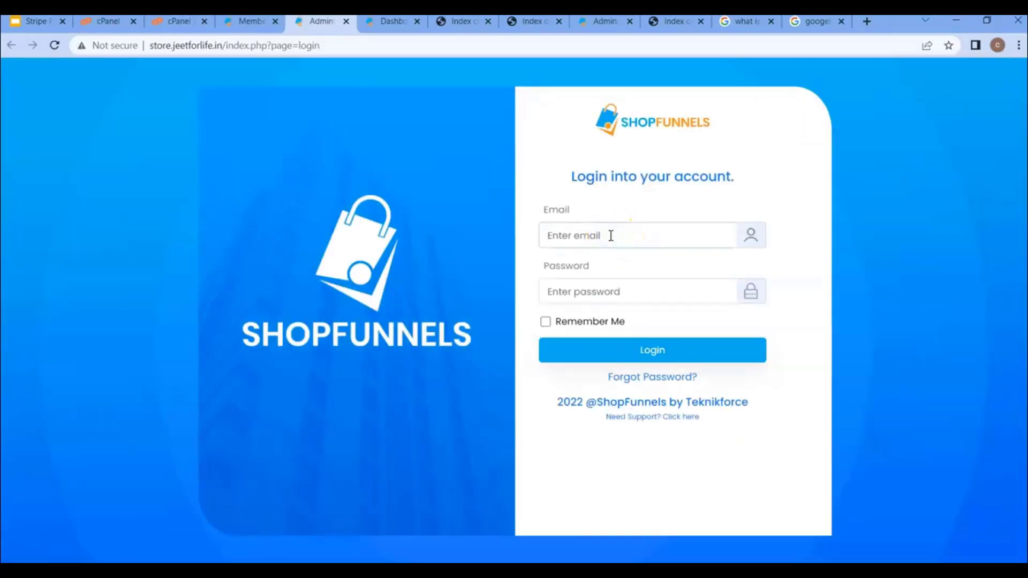
{"action": "left_click", "coordinate": [651, 349]}
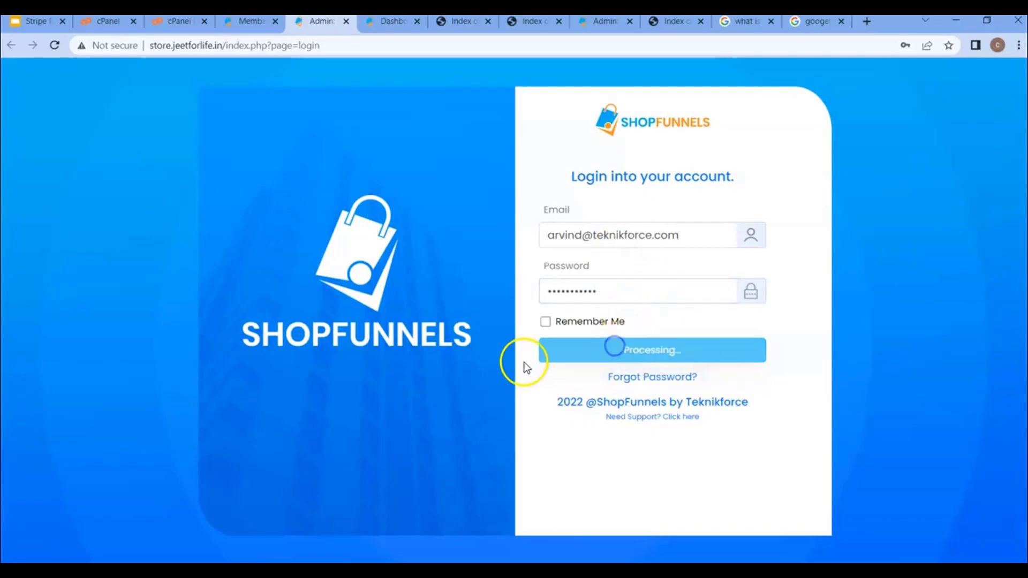
{"action": "left_click", "coordinate": [652, 349]}
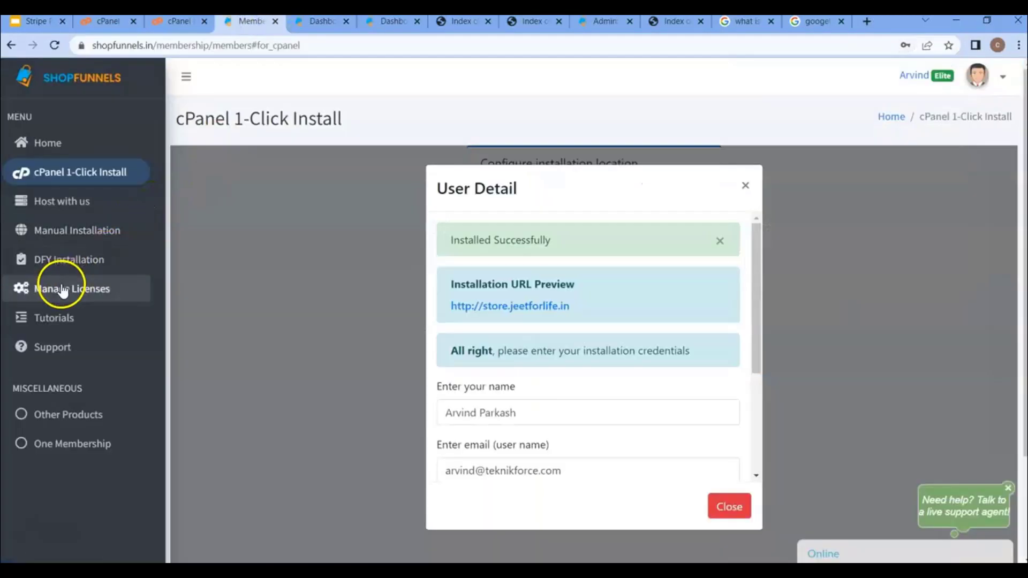
{"action": "left_click", "coordinate": [72, 288]}
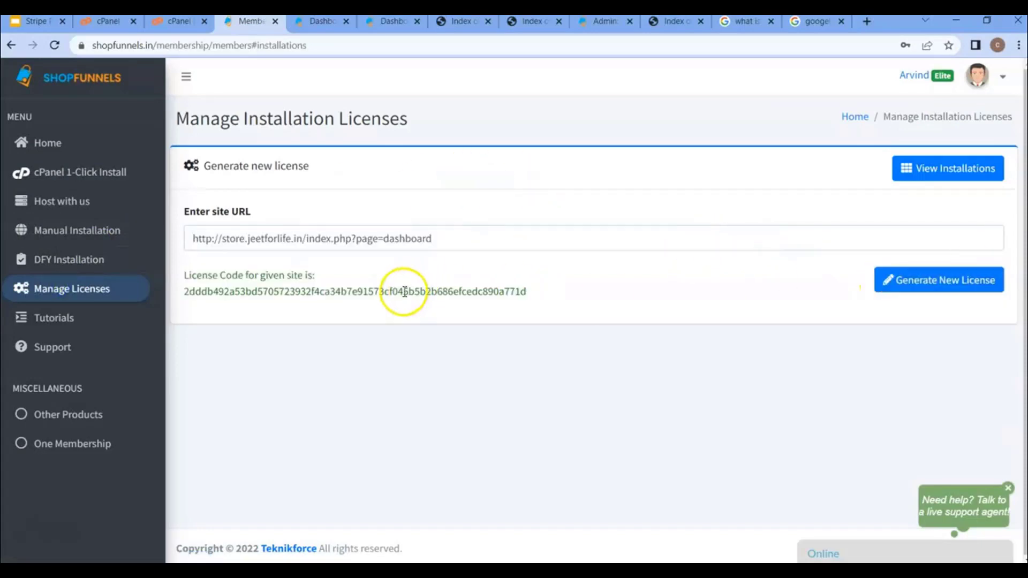
{"action": "left_click", "coordinate": [320, 22]}
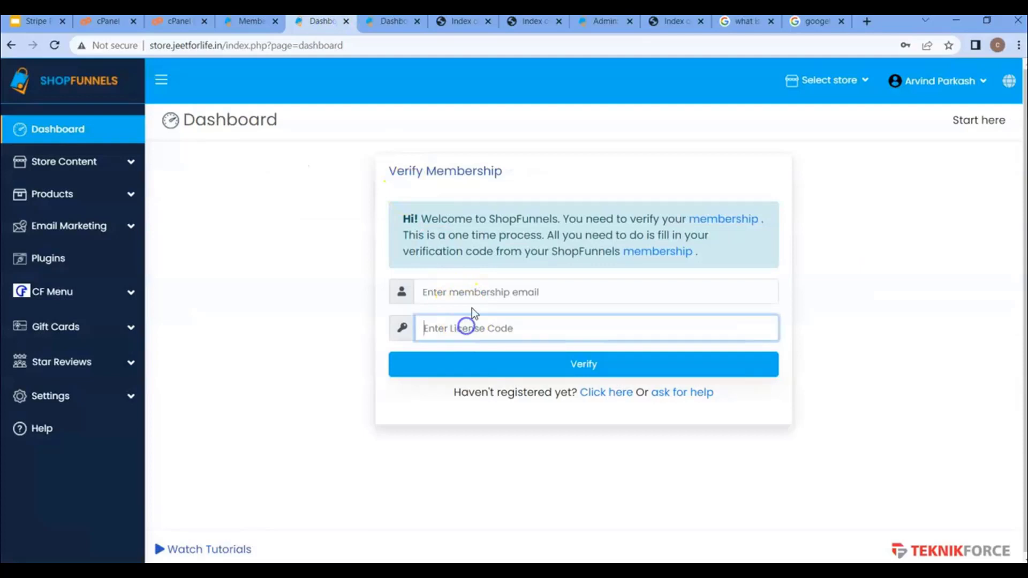
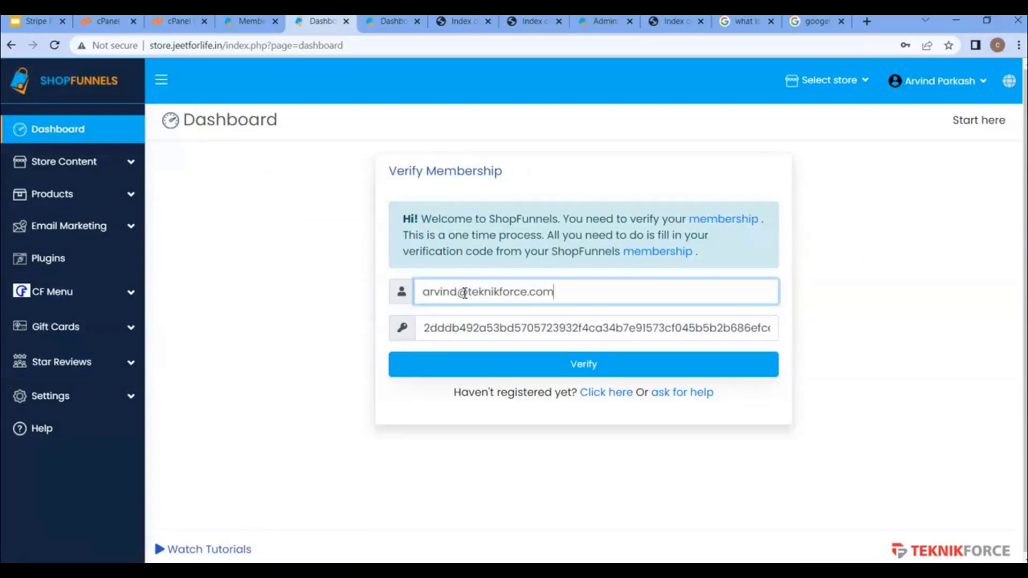
{"action": "left_click", "coordinate": [582, 364]}
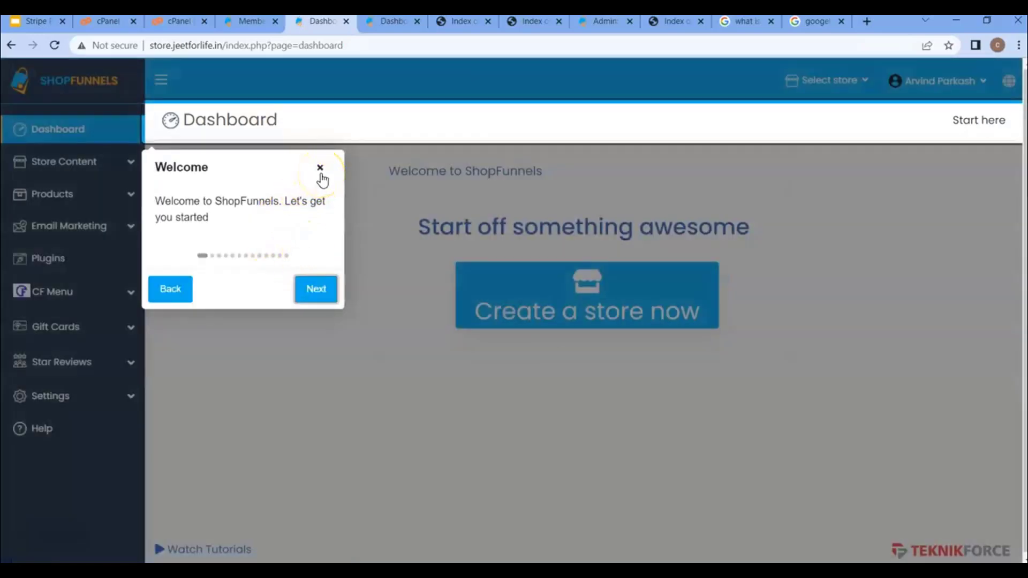
{"action": "left_click", "coordinate": [320, 168]}
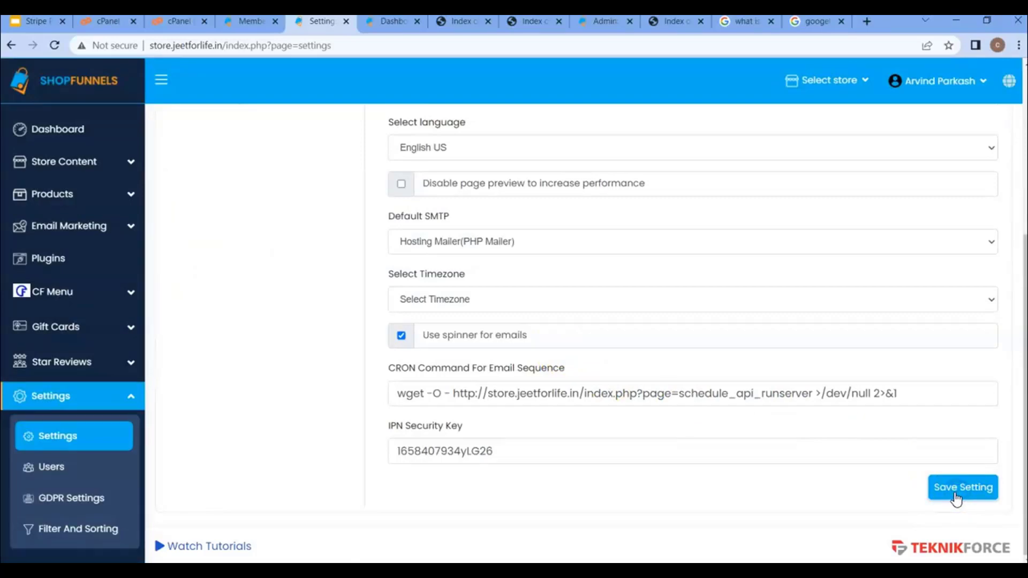
{"action": "left_click", "coordinate": [962, 487]}
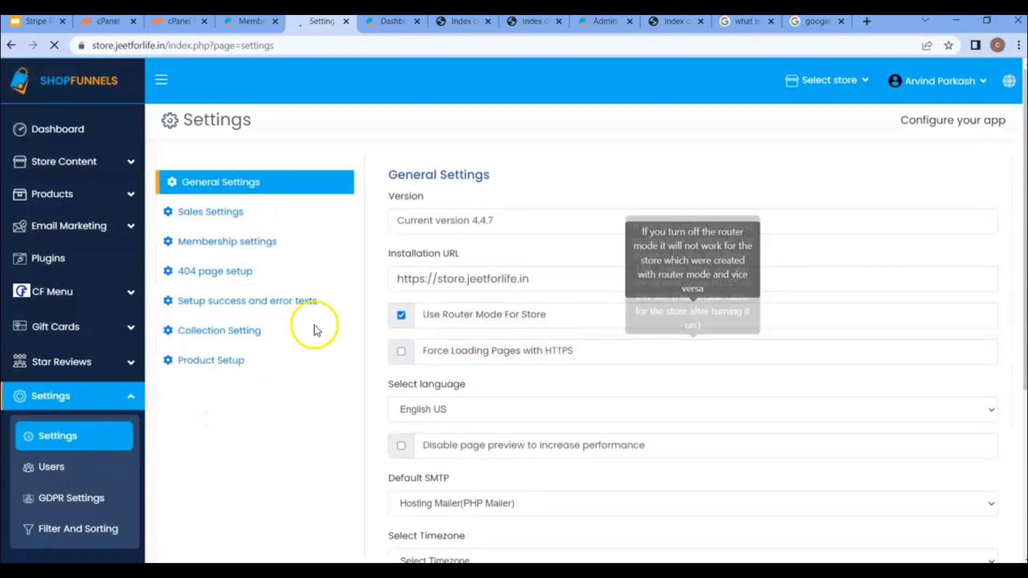
{"action": "left_click", "coordinate": [63, 162]}
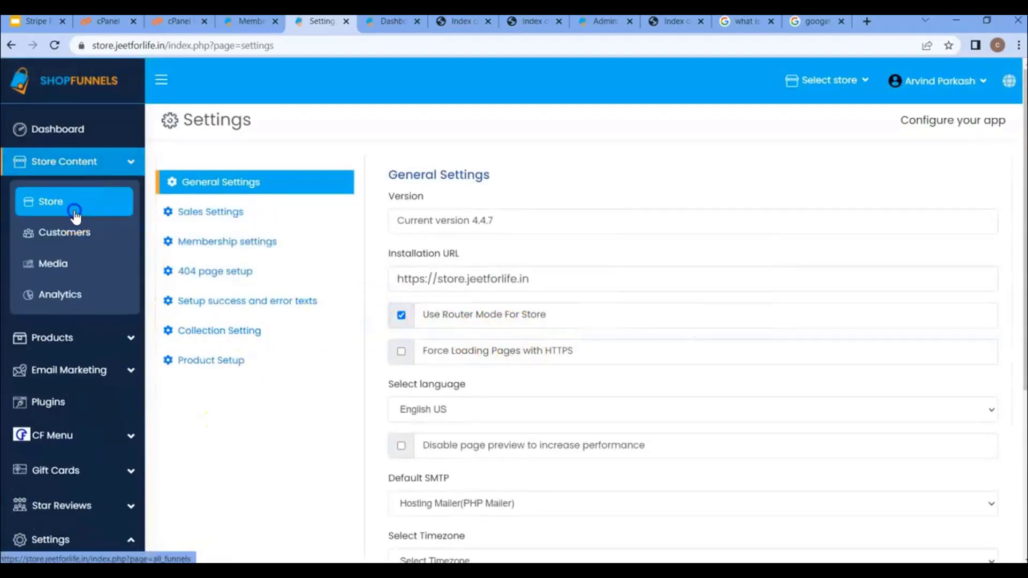
{"action": "left_click", "coordinate": [248, 22]}
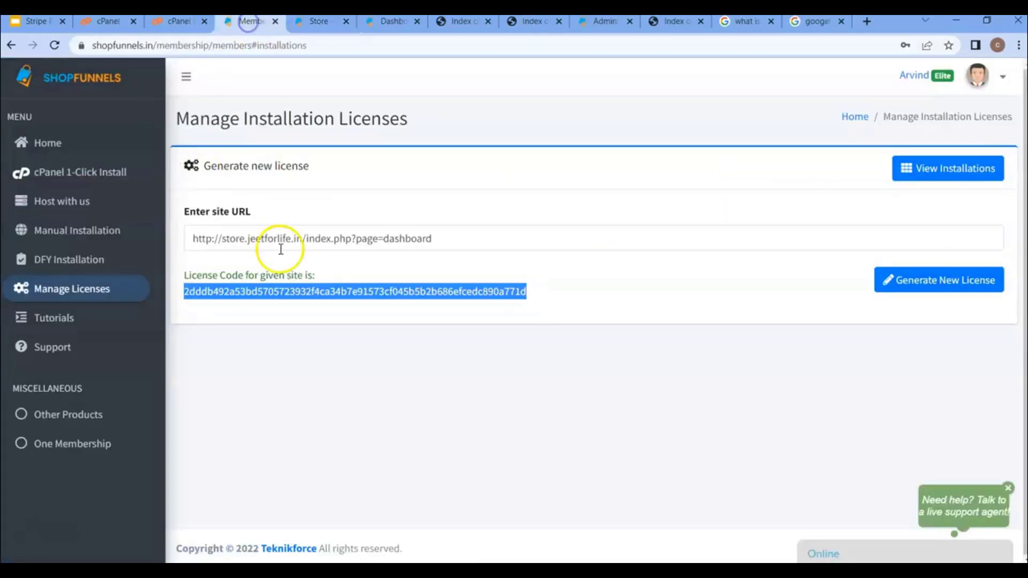